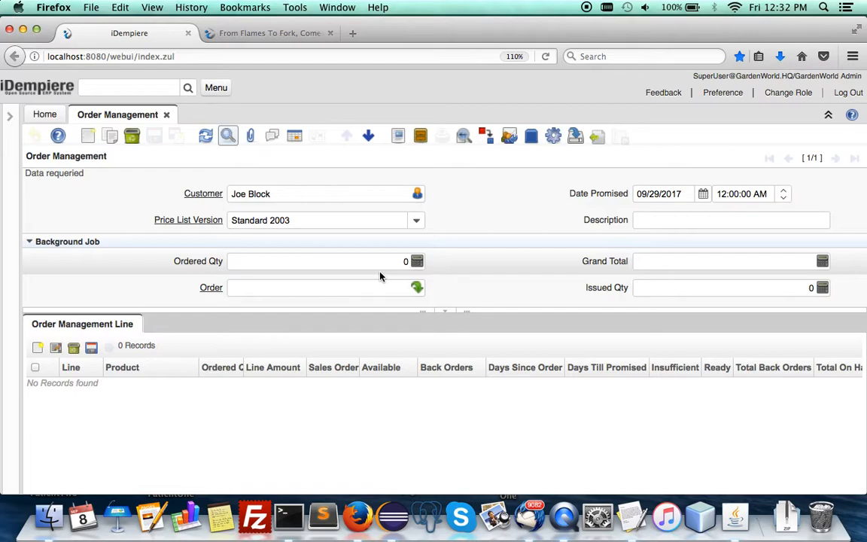
pyautogui.moveTo(554, 136)
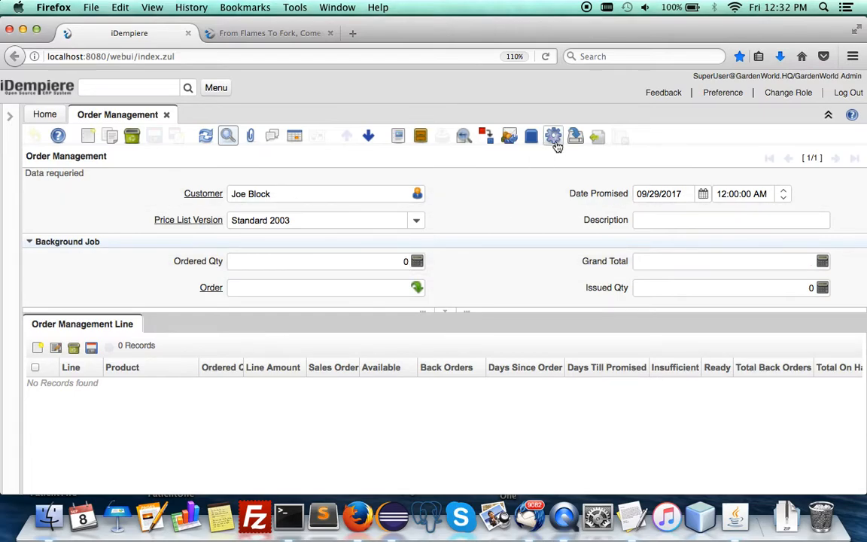
pyautogui.click(554, 135)
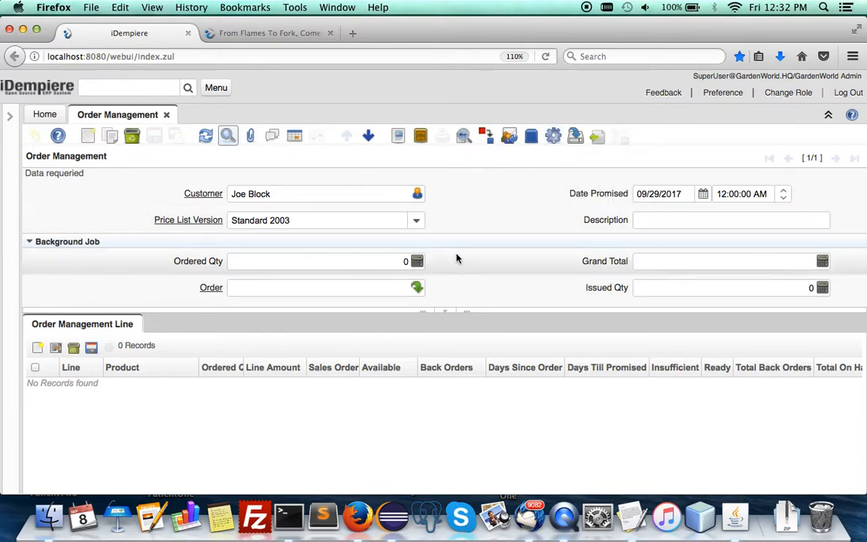
pyautogui.moveTo(304, 155)
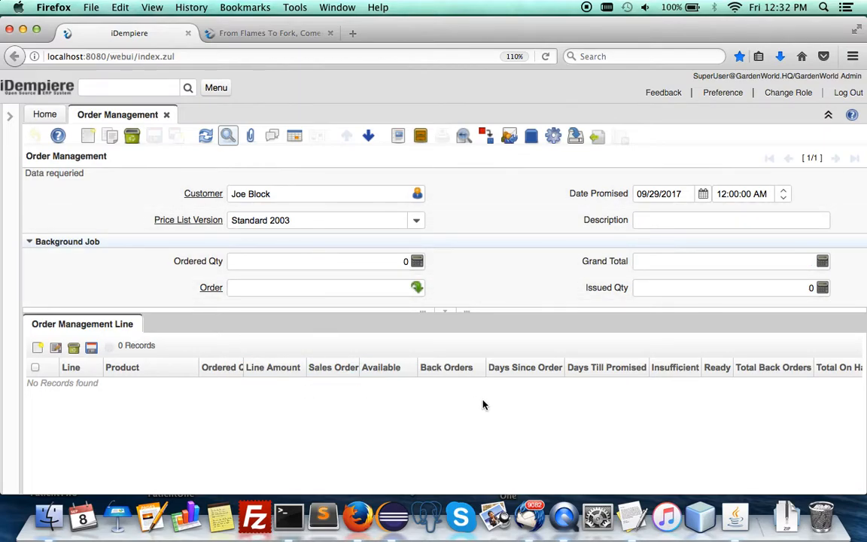
pyautogui.moveTo(235, 334)
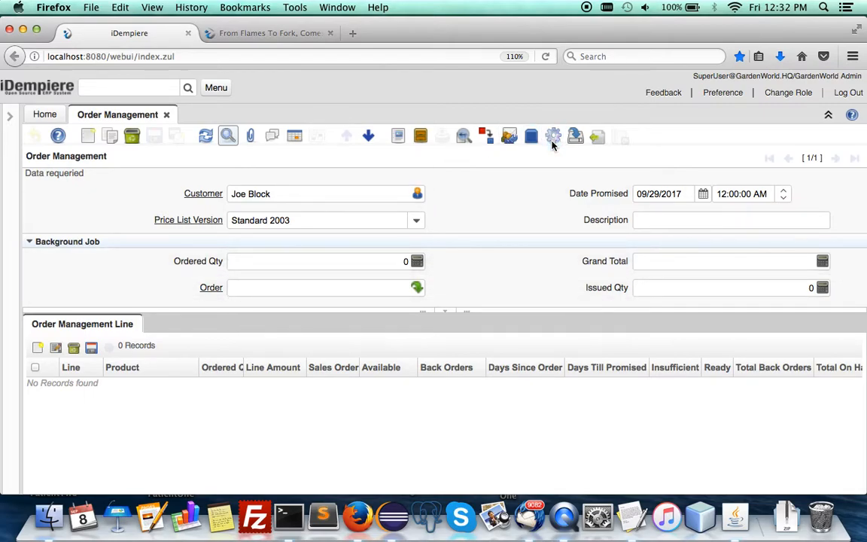
pyautogui.moveTo(509, 195)
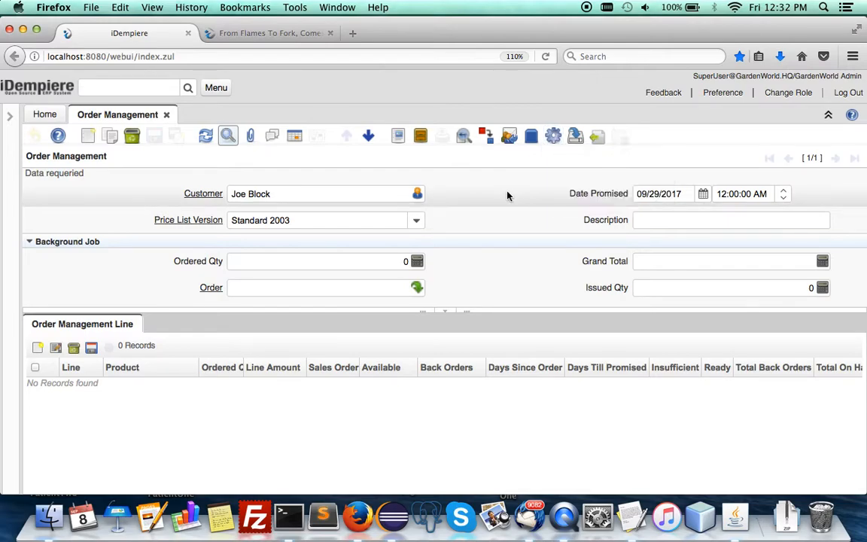
pyautogui.moveTo(421, 243)
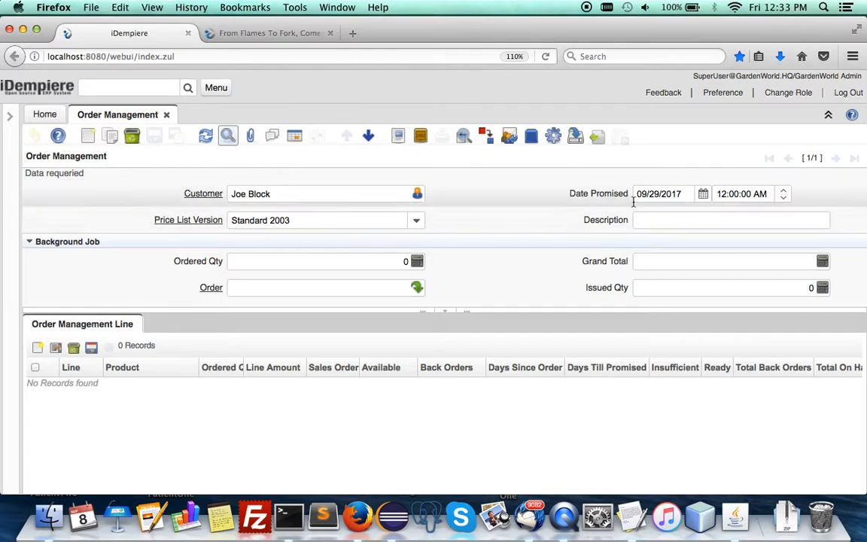
pyautogui.moveTo(601, 284)
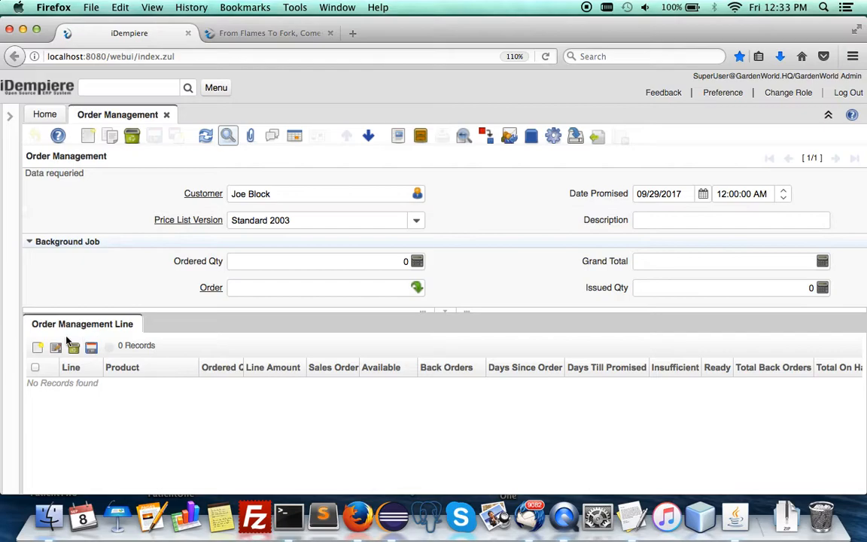
pyautogui.moveTo(56, 347)
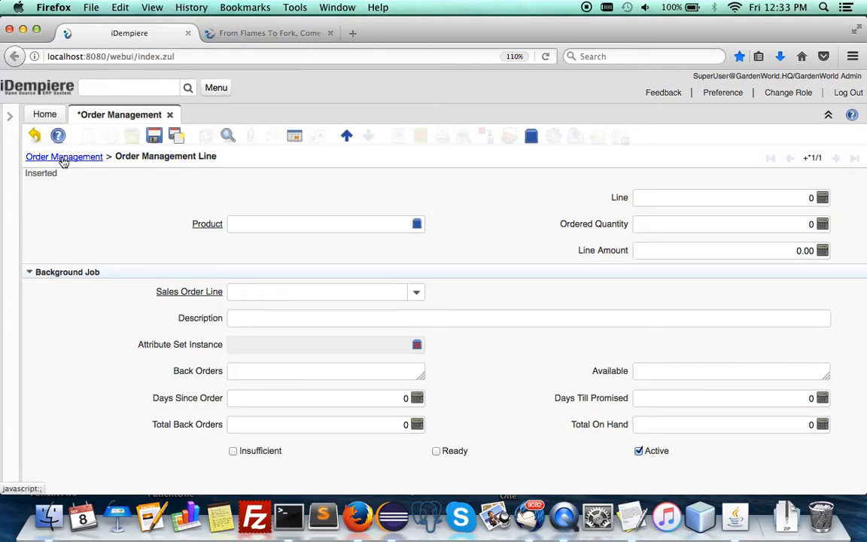
# Enter product Hoe 4 ft with ordered quantity 1 on the new line and save it.
pyautogui.click(63, 156)
pyautogui.write('H')
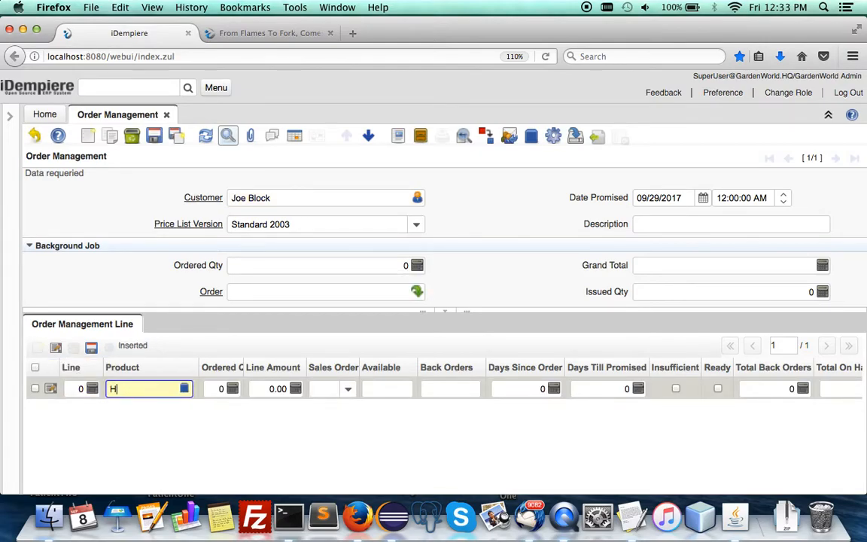
pyautogui.write('oe_Hoe 4 ft')
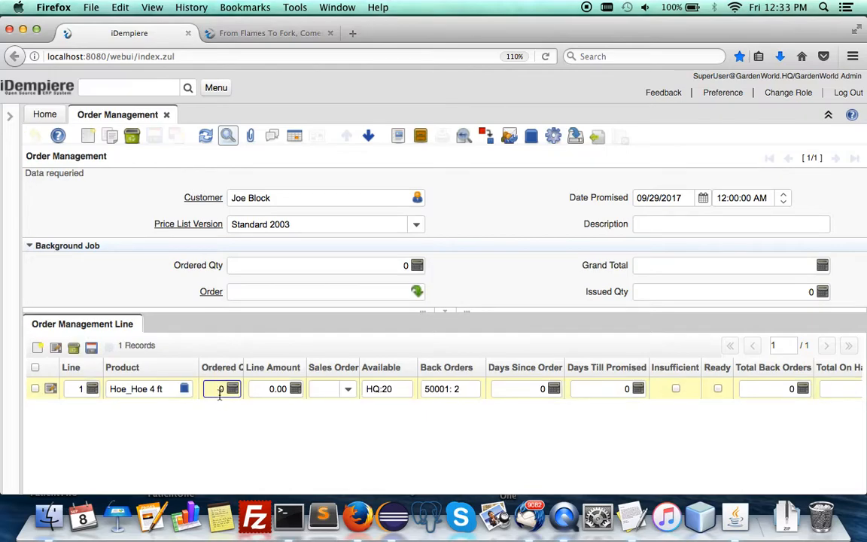
pyautogui.write('1')
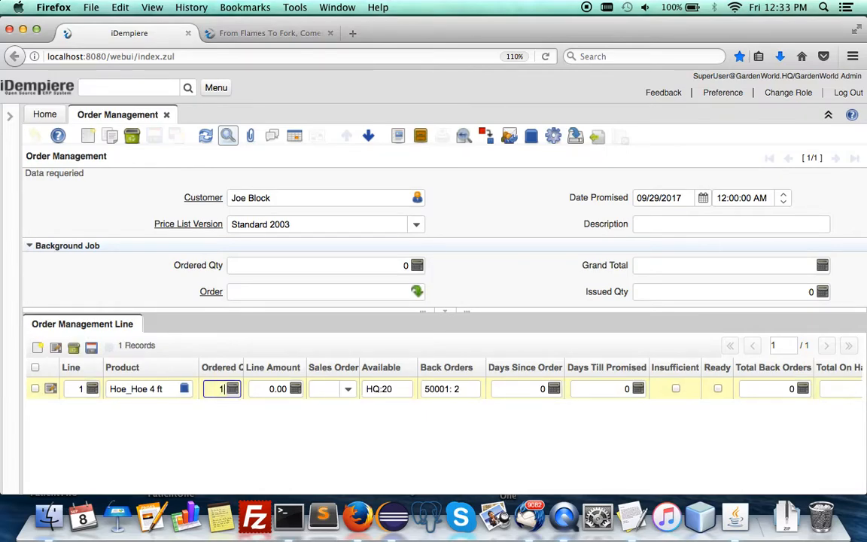
pyautogui.click(90, 346)
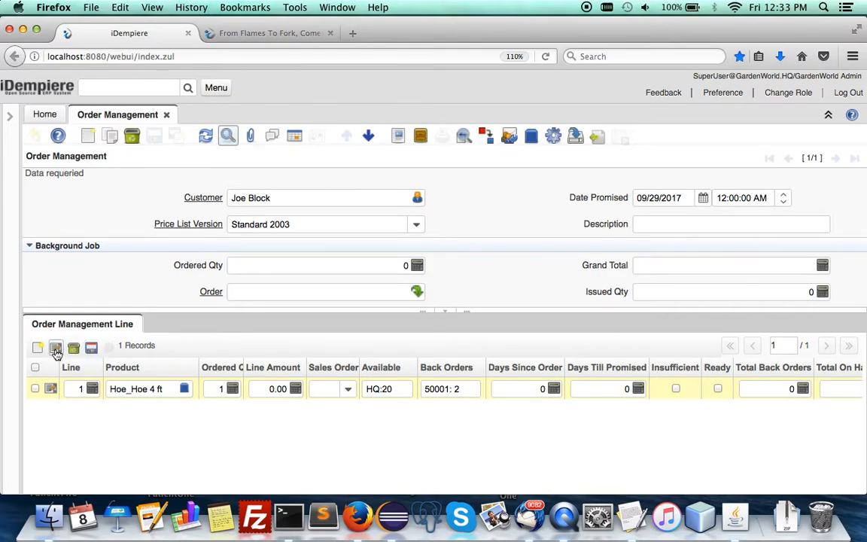
pyautogui.click(73, 346)
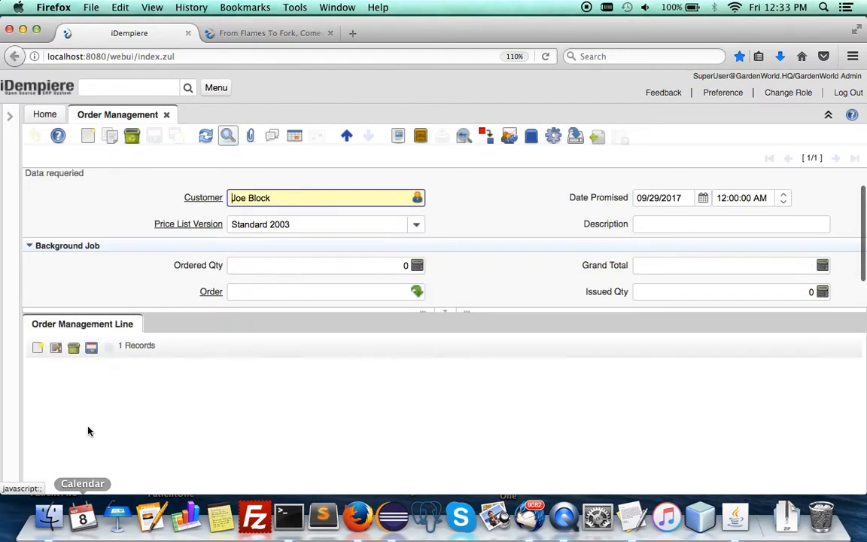
pyautogui.click(37, 347)
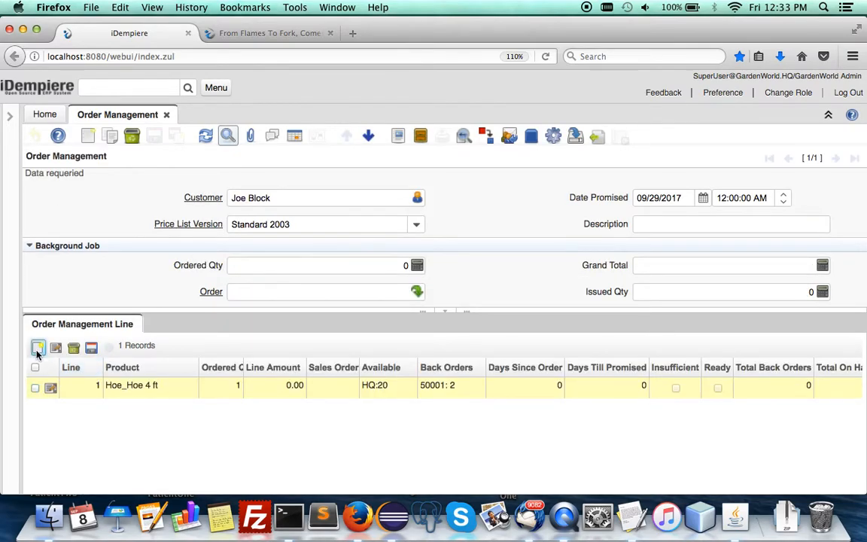
# Start a second line and pick Fertilizer #70 as its product from the Product Info lookup.
pyautogui.click(38, 348)
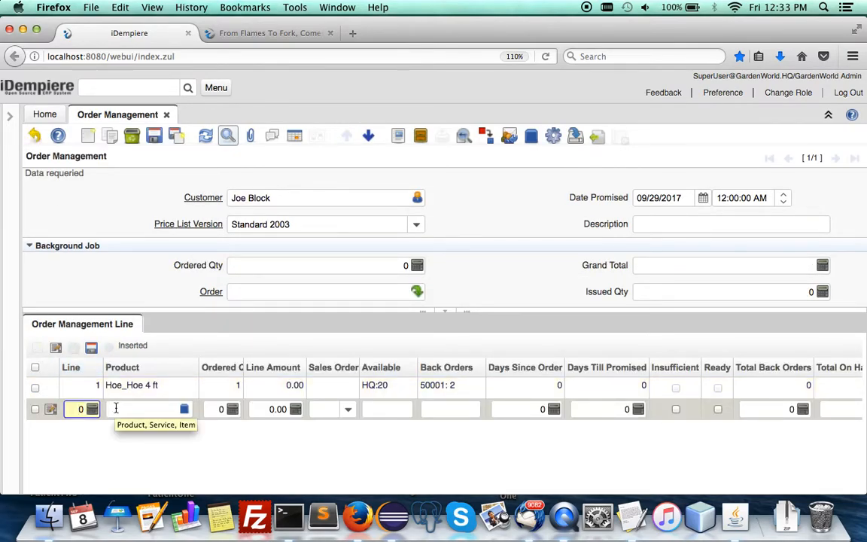
pyautogui.write('Fertilizer')
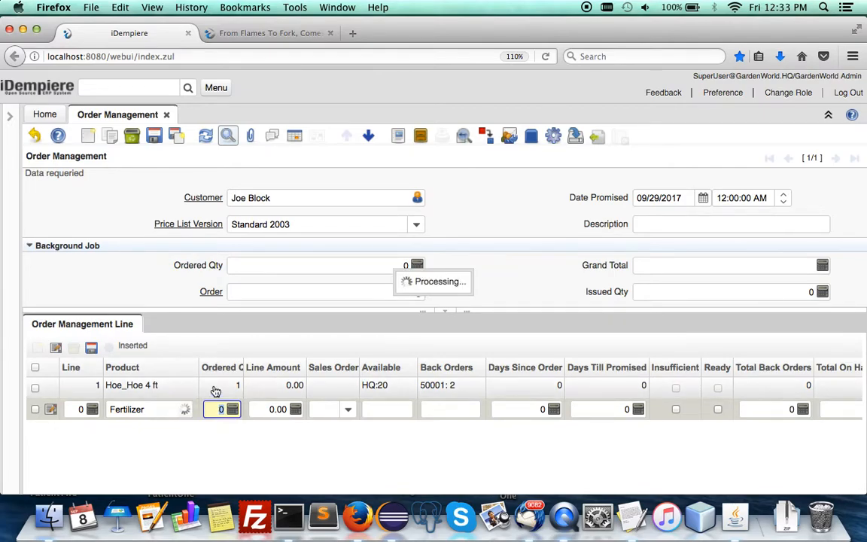
pyautogui.click(187, 410)
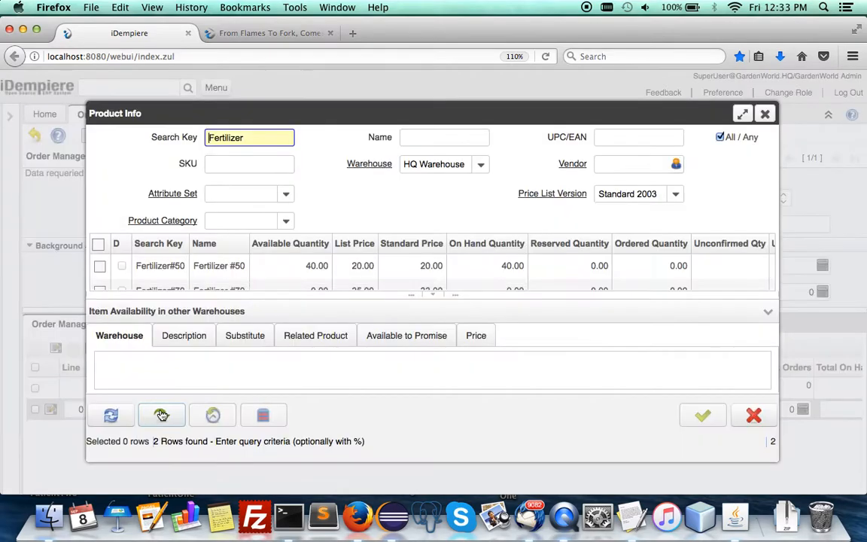
pyautogui.click(99, 265)
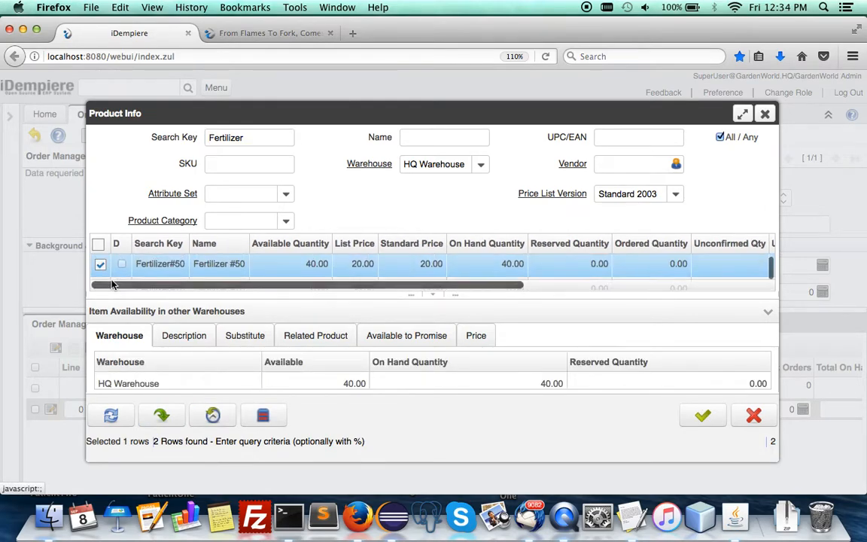
pyautogui.click(100, 279)
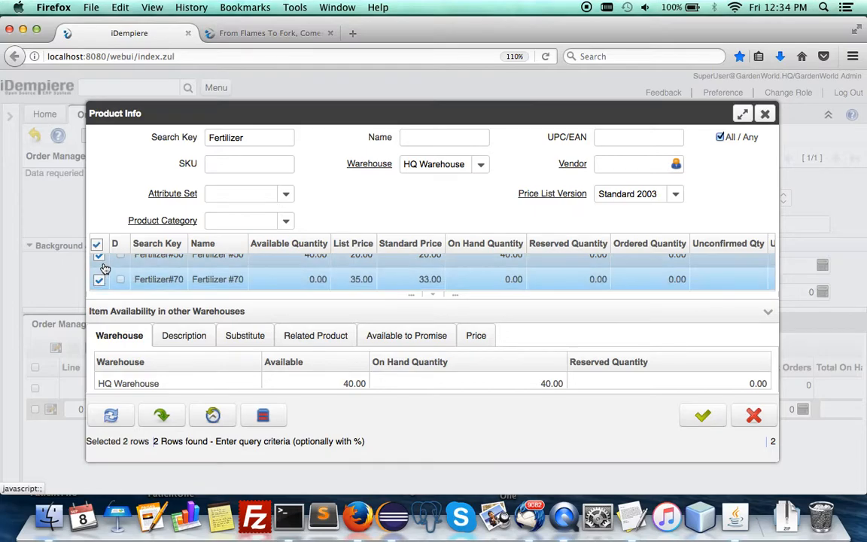
pyautogui.click(99, 268)
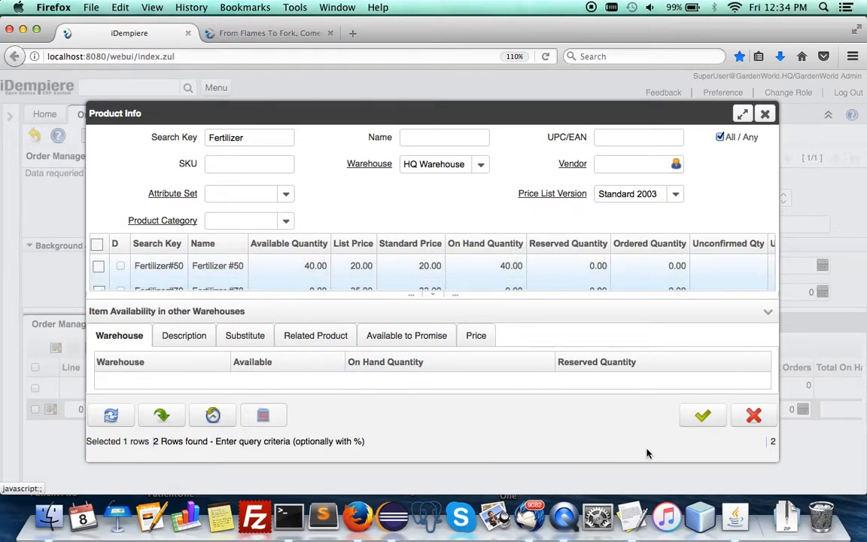
pyautogui.click(701, 415)
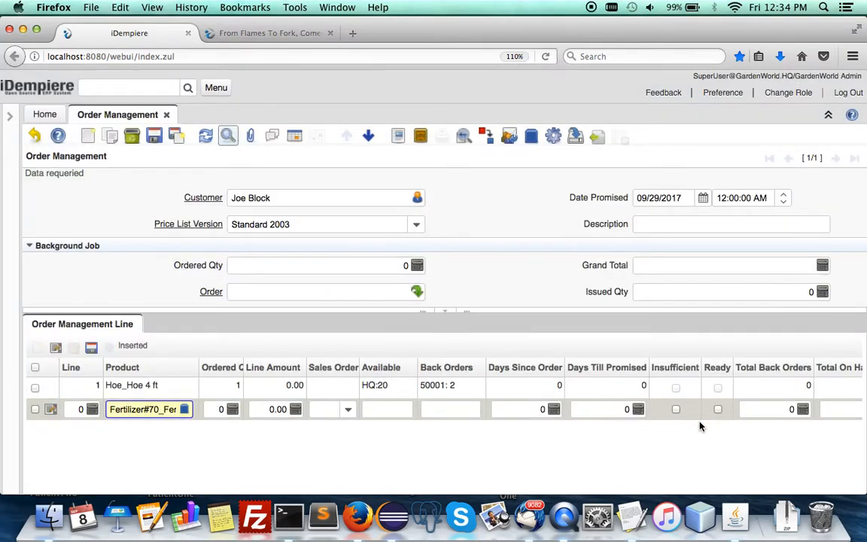
# Set the Fertilizer #70 line's ordered quantity to 2.
pyautogui.click(222, 410)
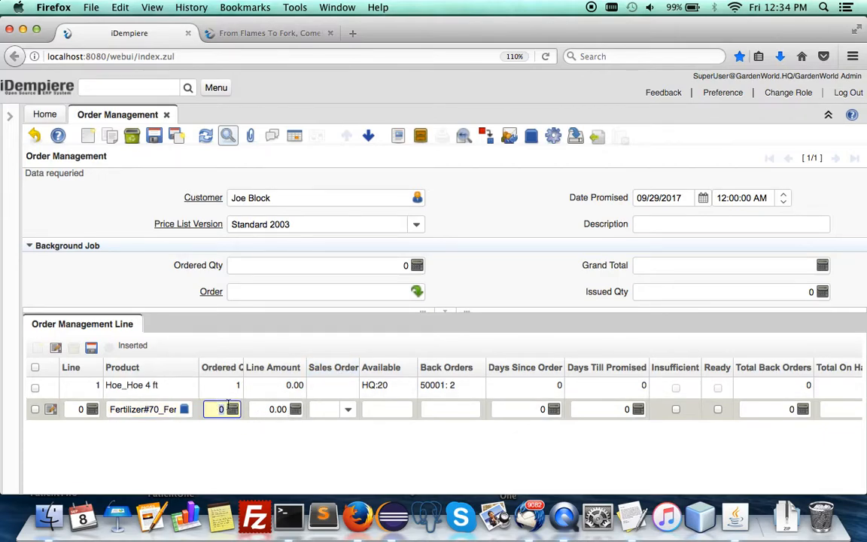
pyautogui.write('2')
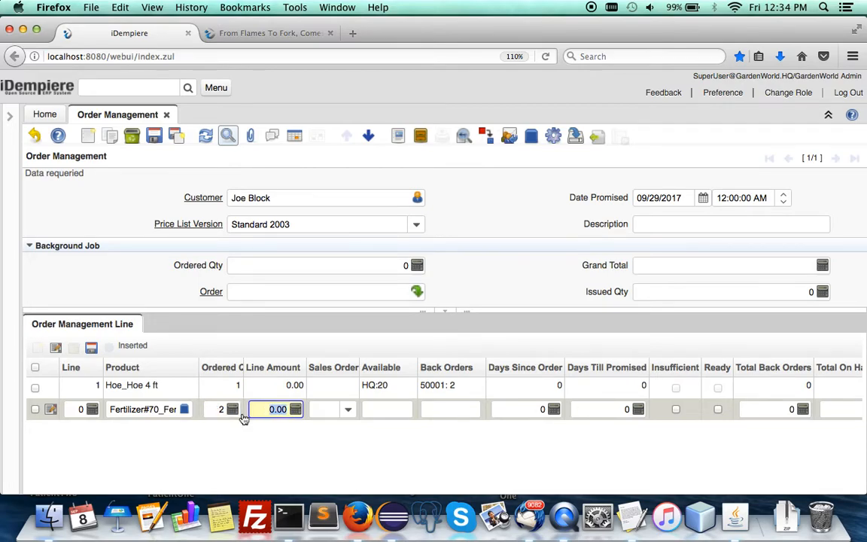
pyautogui.moveTo(467, 394)
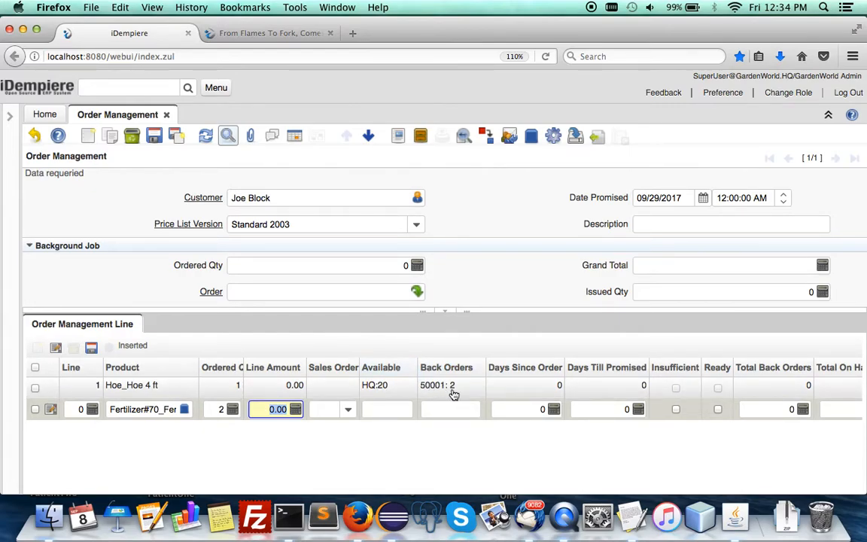
pyautogui.moveTo(510, 391)
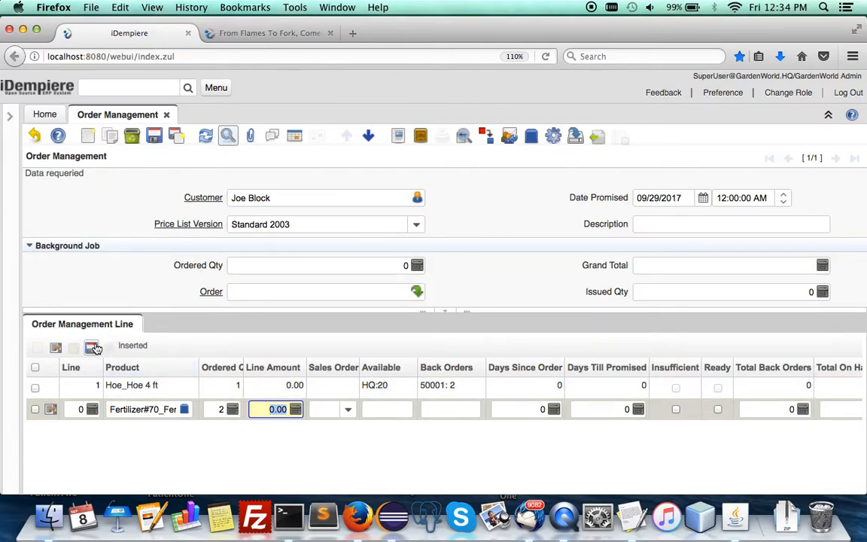
pyautogui.moveTo(91, 346)
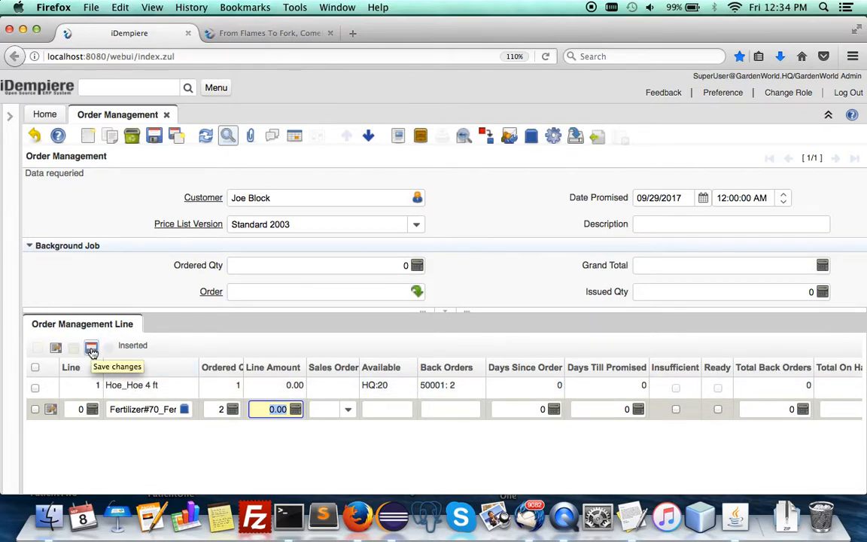
# Save the fertilizer line and run Generate Sales Order with status In Progress and Exclude BOM, creating order 50006.
pyautogui.click(90, 346)
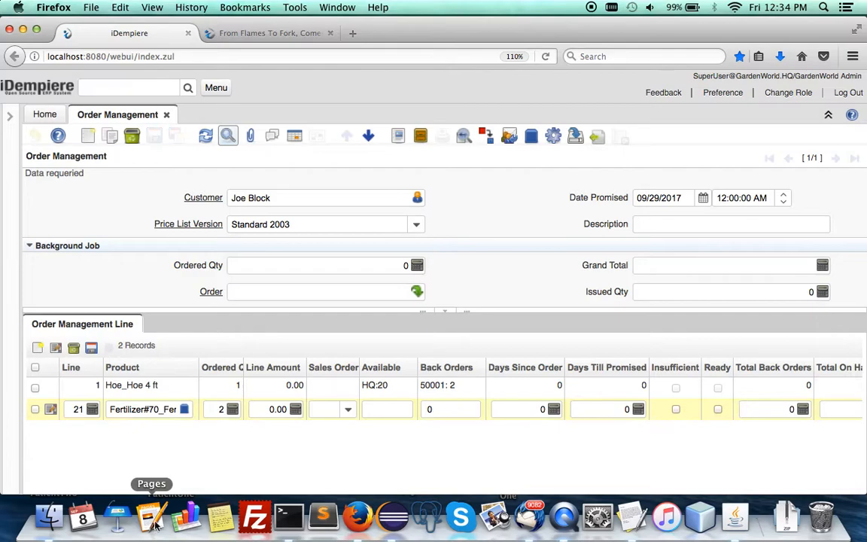
pyautogui.moveTo(105, 388)
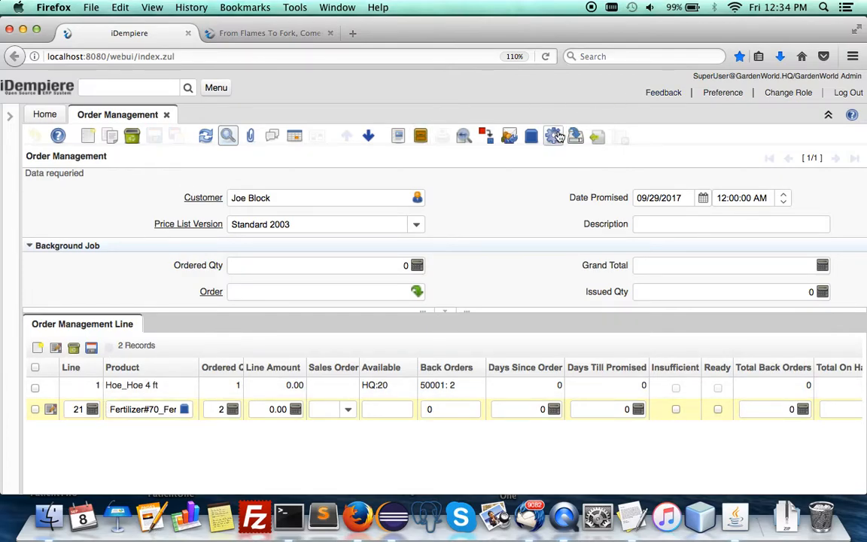
pyautogui.moveTo(554, 136)
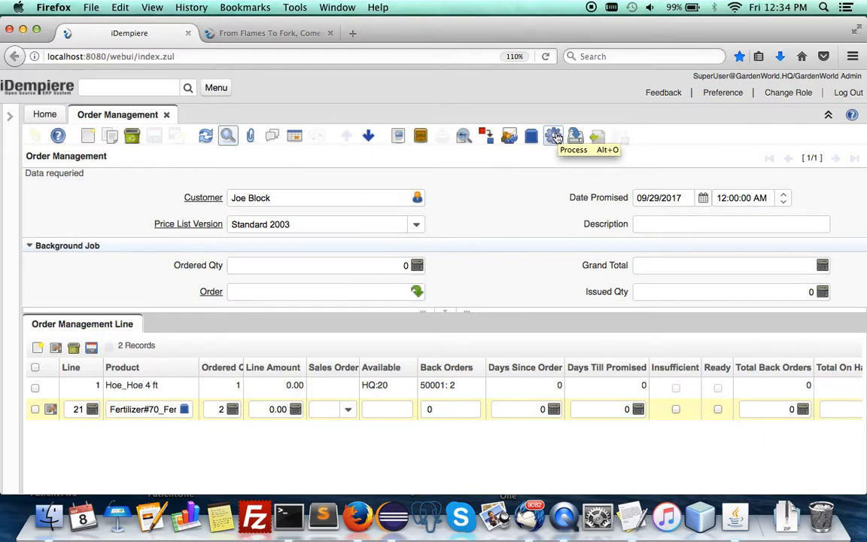
pyautogui.click(554, 136)
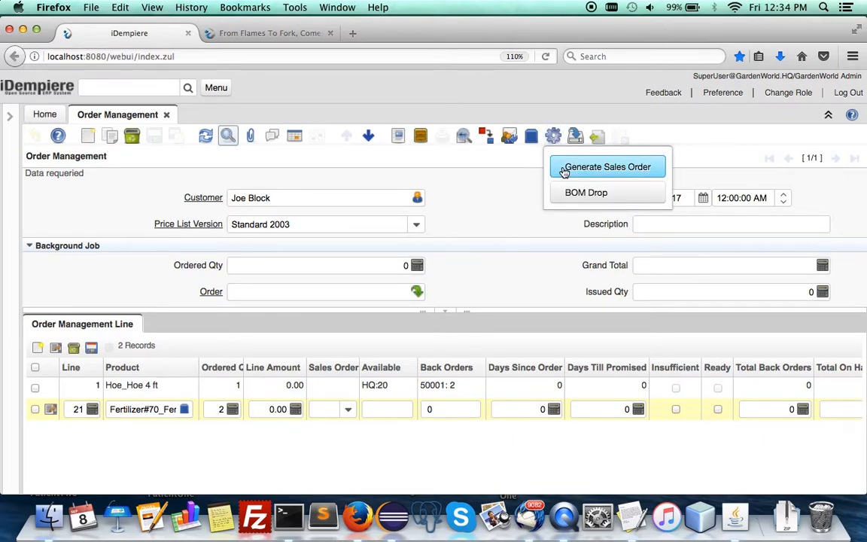
pyautogui.click(608, 165)
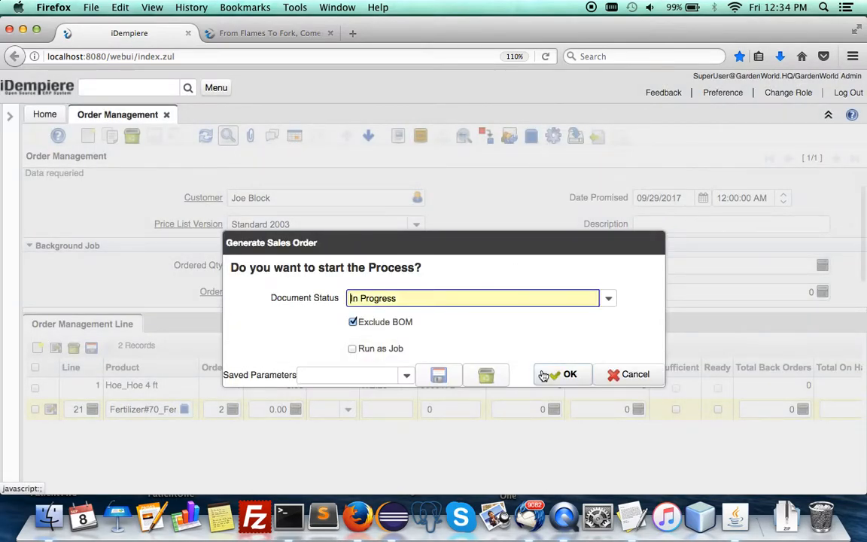
pyautogui.click(563, 374)
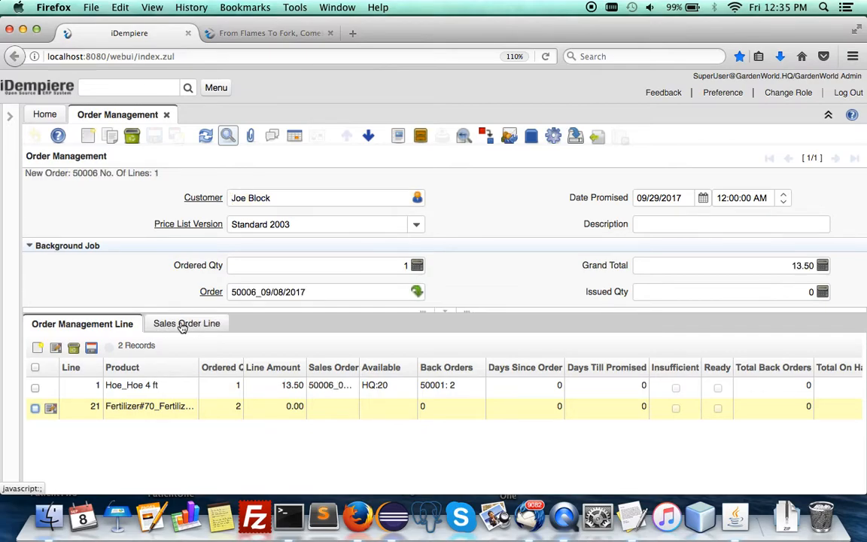
pyautogui.click(187, 322)
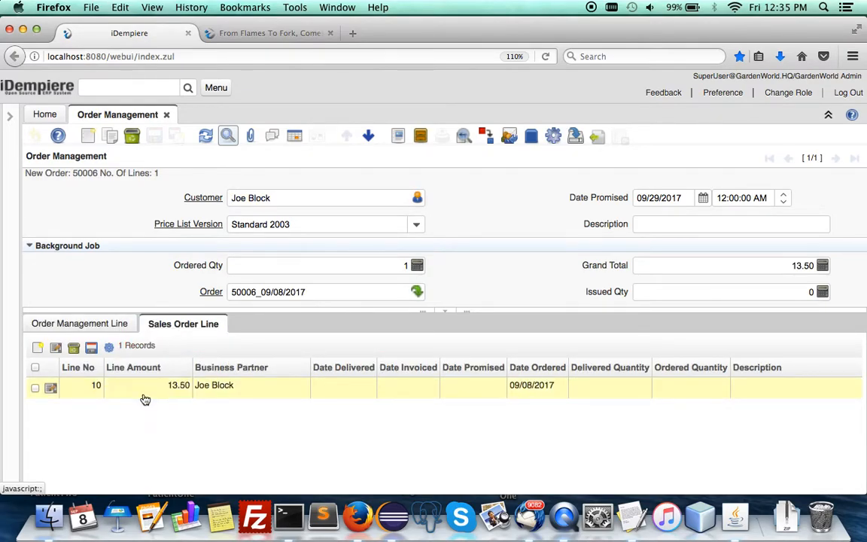
pyautogui.moveTo(337, 400)
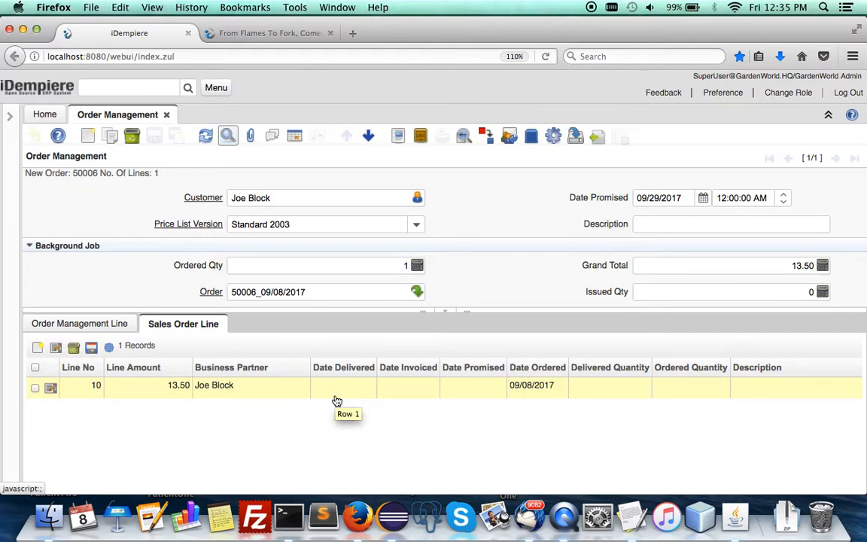
pyautogui.moveTo(115, 340)
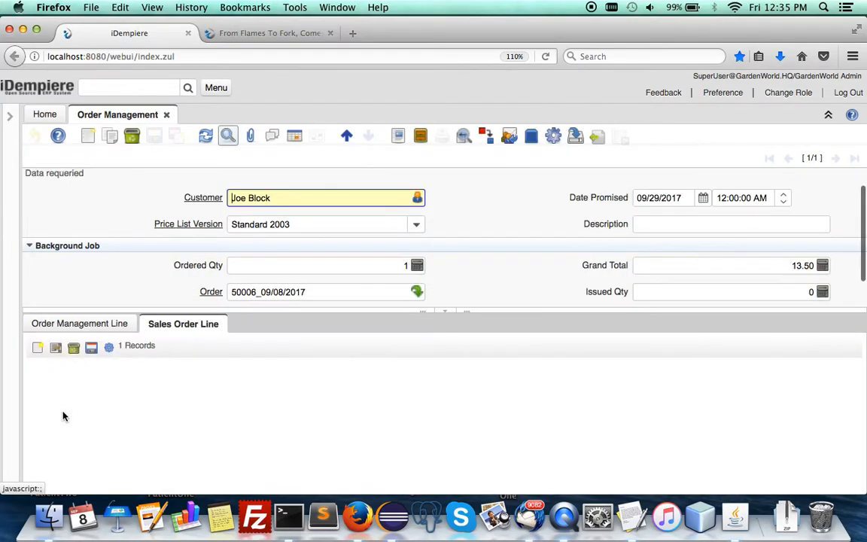
pyautogui.click(78, 324)
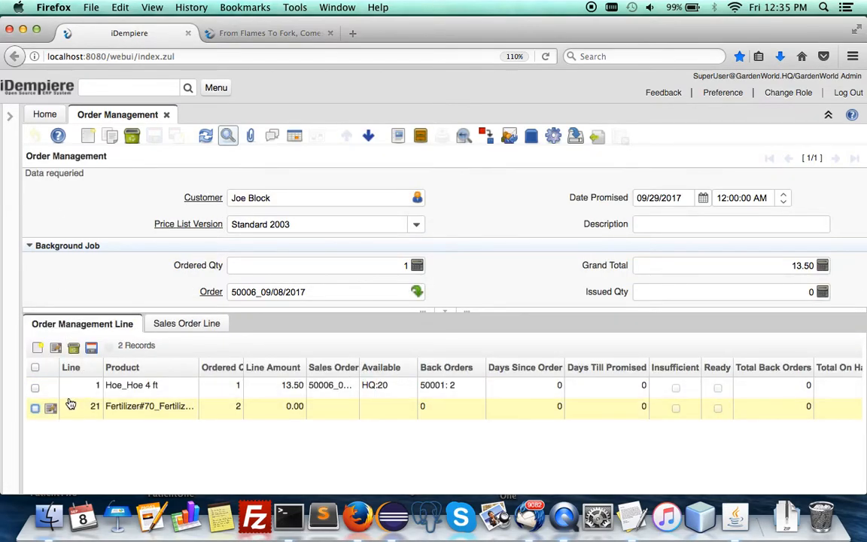
pyautogui.moveTo(50, 408)
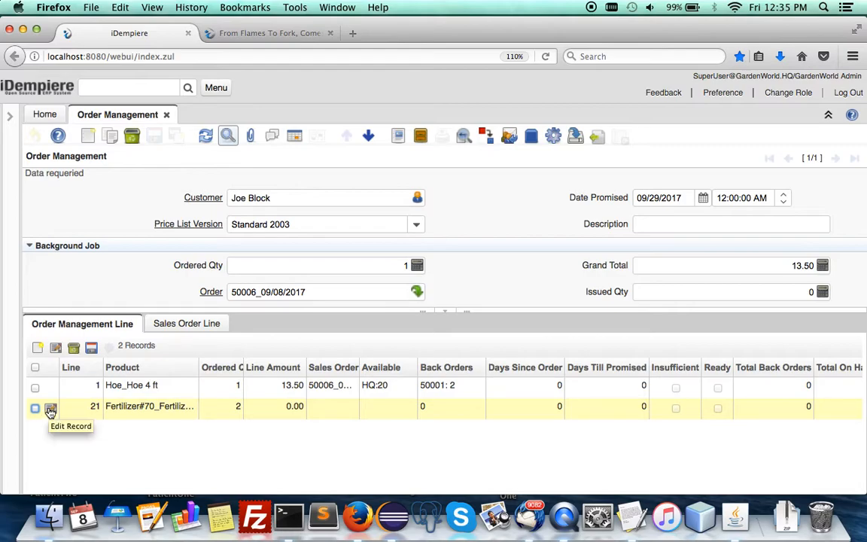
# Run BOM Drop on the Fertilizer #70 line with quantity 2 and confirm dropping its components.
pyautogui.click(554, 135)
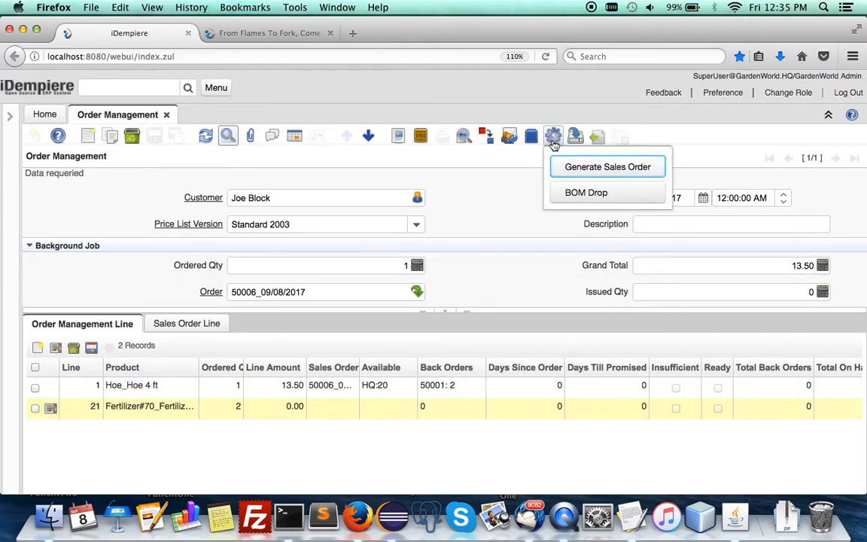
pyautogui.click(609, 166)
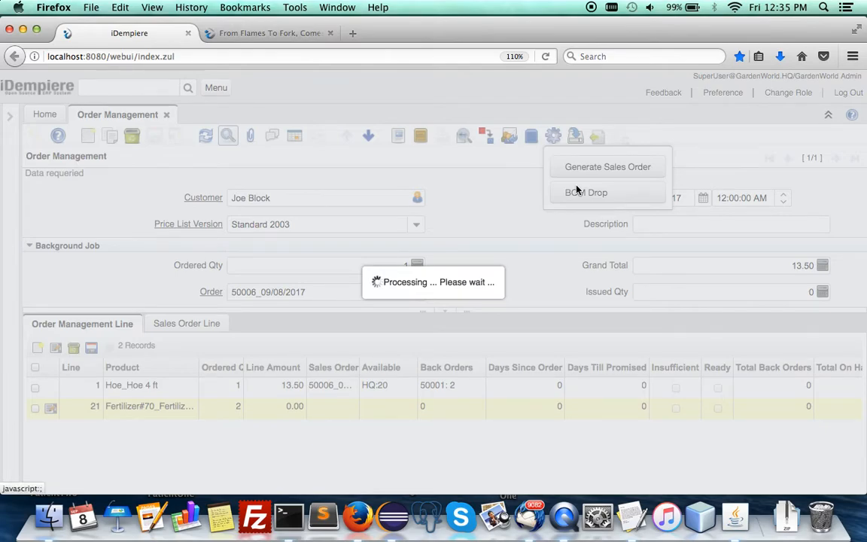
pyautogui.click(585, 193)
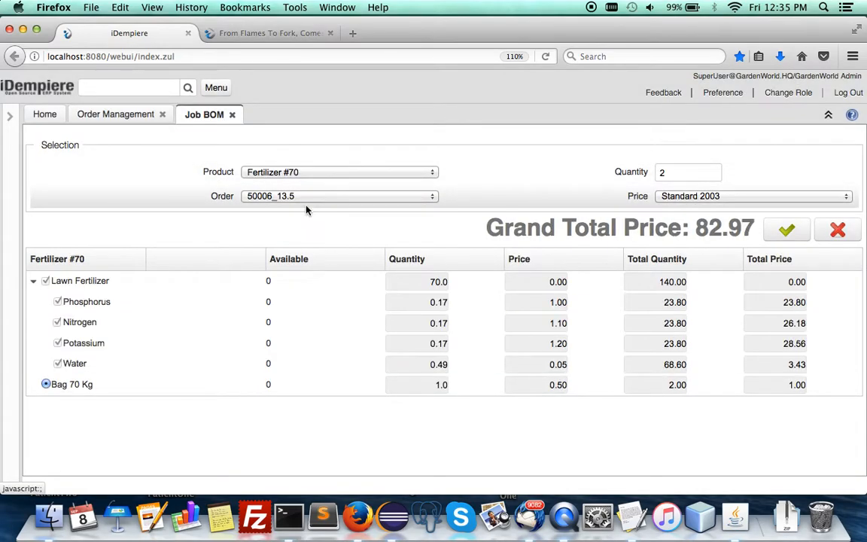
pyautogui.moveTo(654, 207)
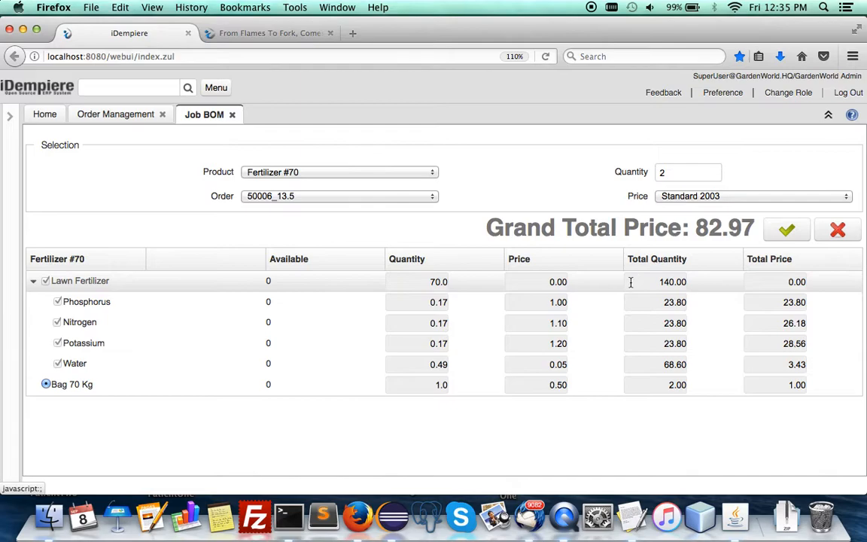
pyautogui.moveTo(430, 282)
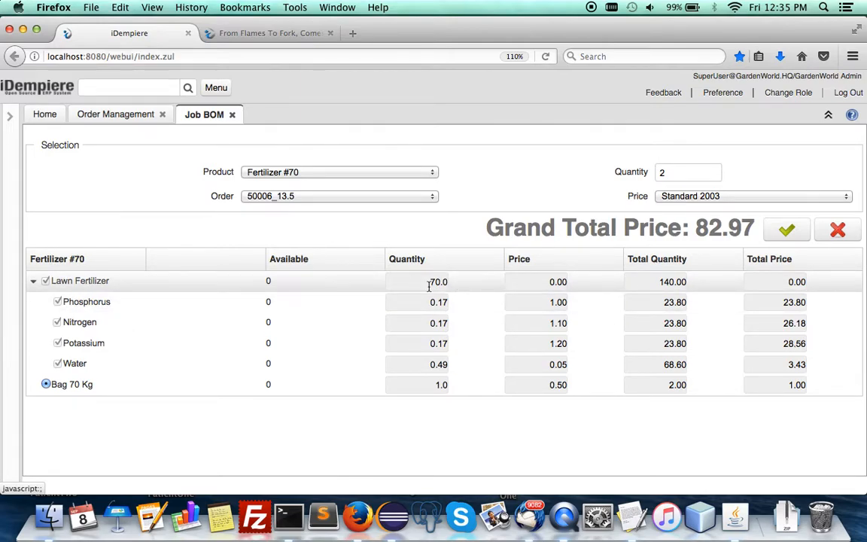
pyautogui.moveTo(439, 287)
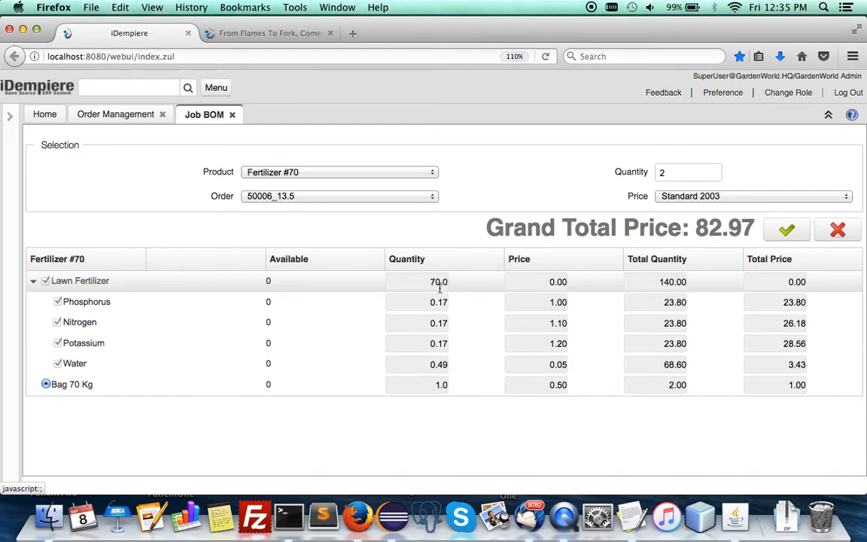
pyautogui.moveTo(440, 316)
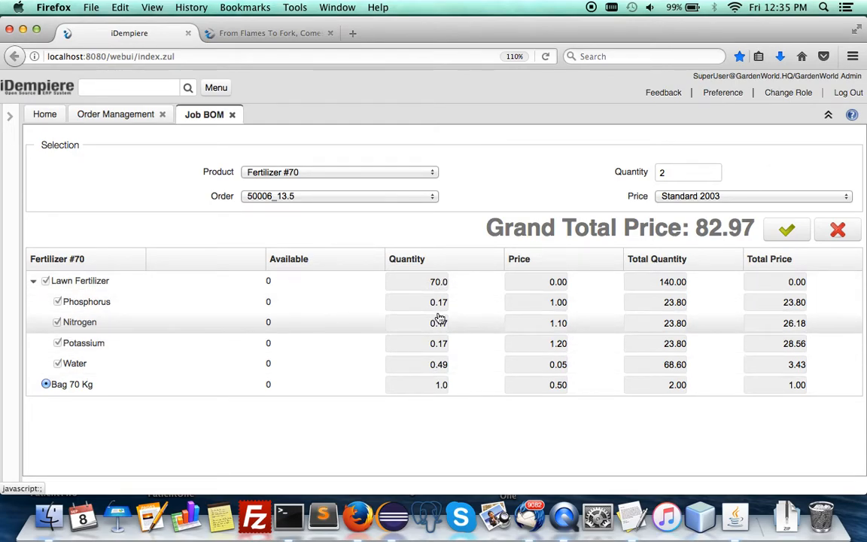
pyautogui.click(686, 171)
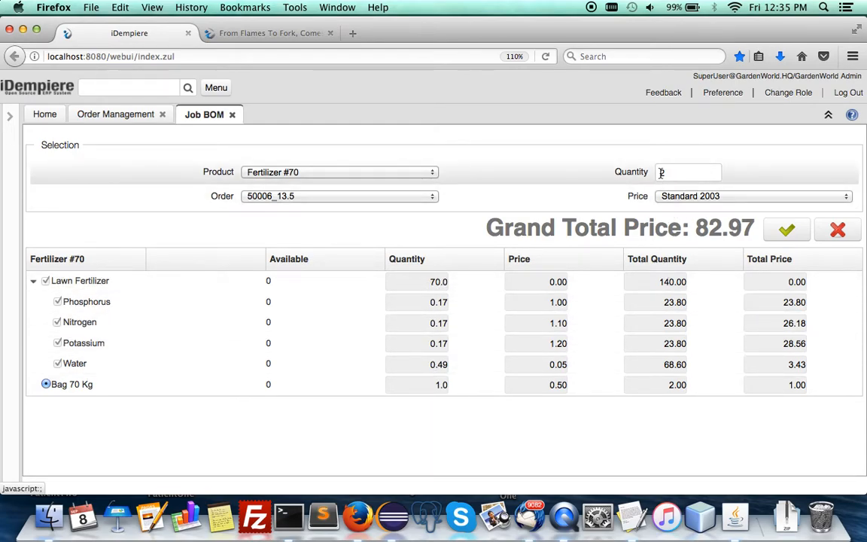
pyautogui.write('2')
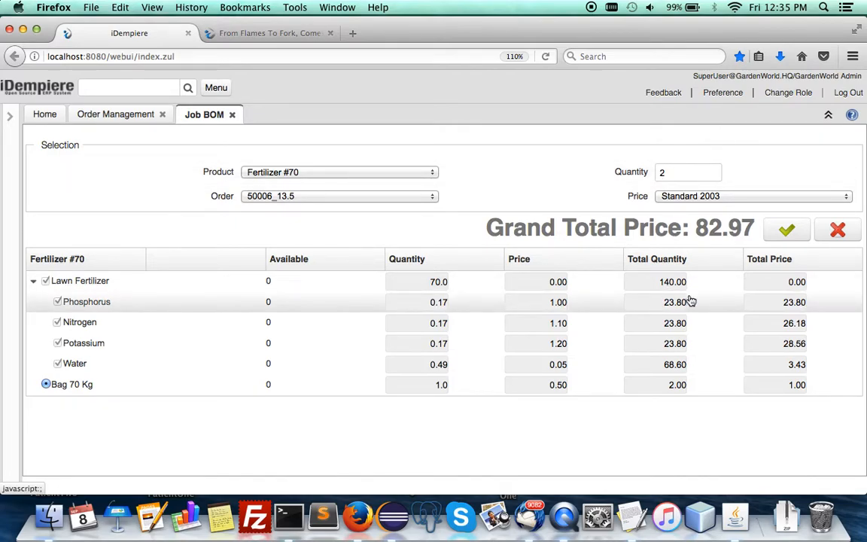
pyautogui.moveTo(401, 385)
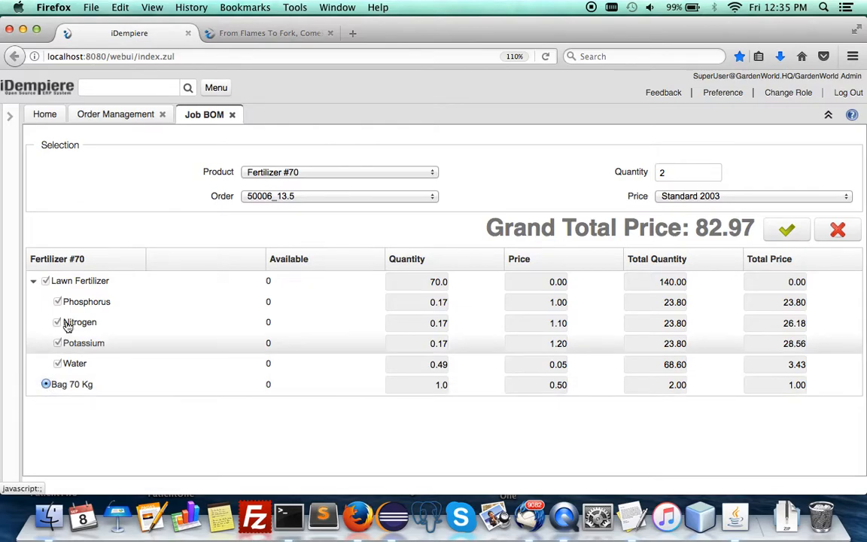
pyautogui.moveTo(455, 446)
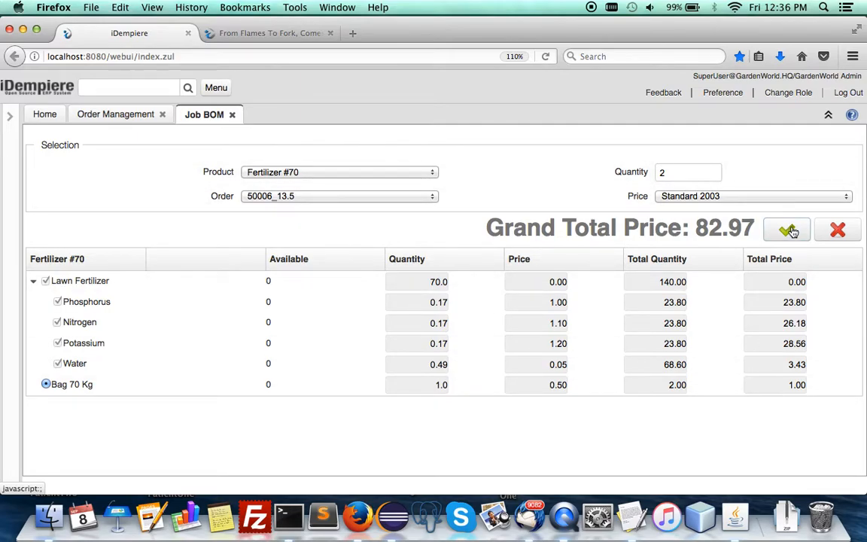
pyautogui.click(786, 231)
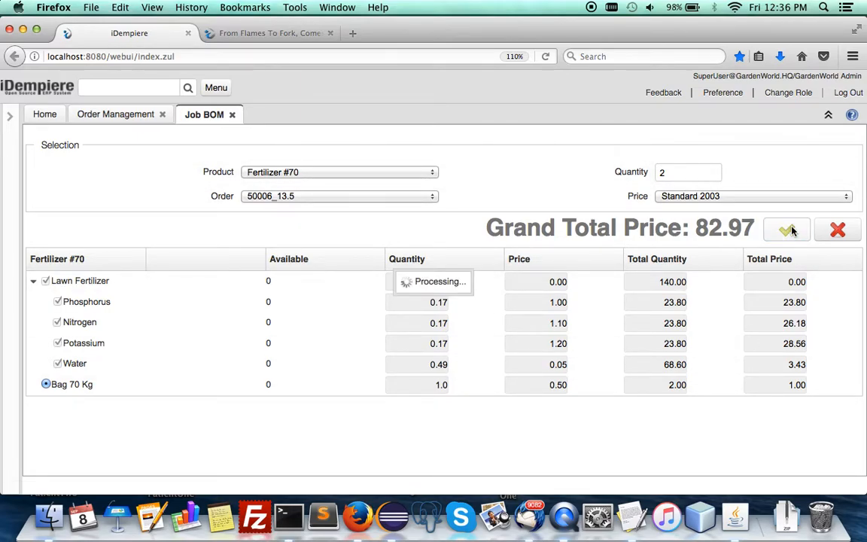
# Dismiss the lines-inserted message, review the six sales order lines of 50006, and return to Order Management Line.
pyautogui.click(787, 230)
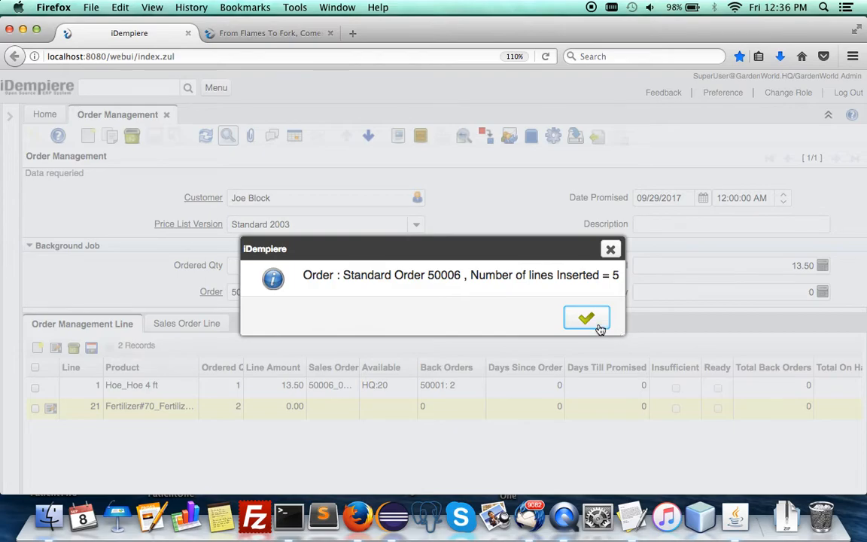
pyautogui.click(587, 317)
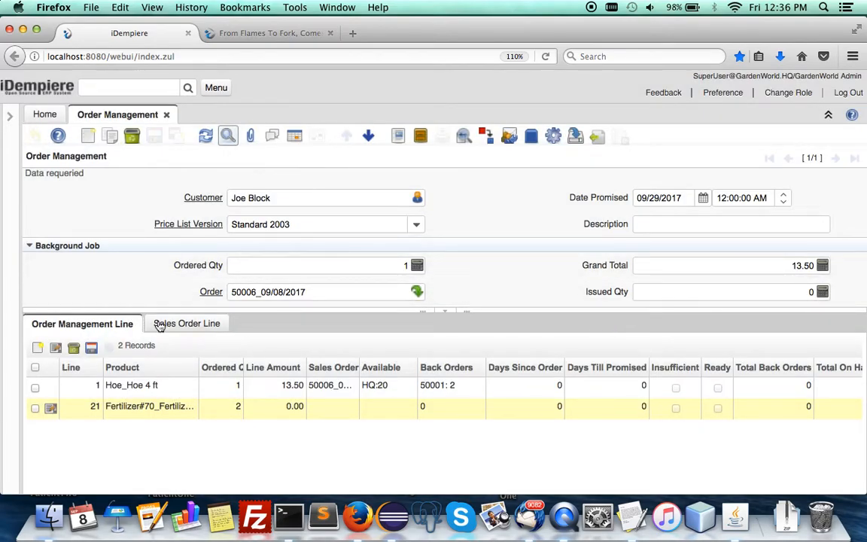
pyautogui.moveTo(178, 367)
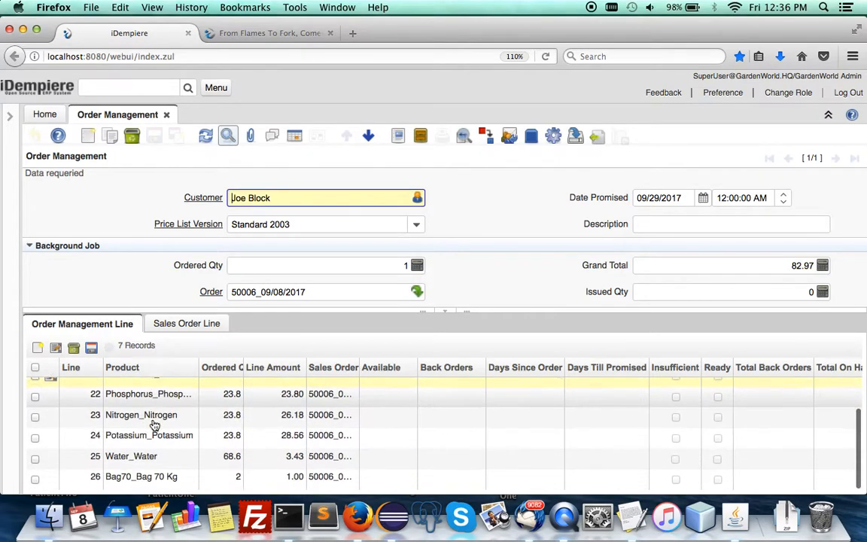
pyautogui.click(187, 324)
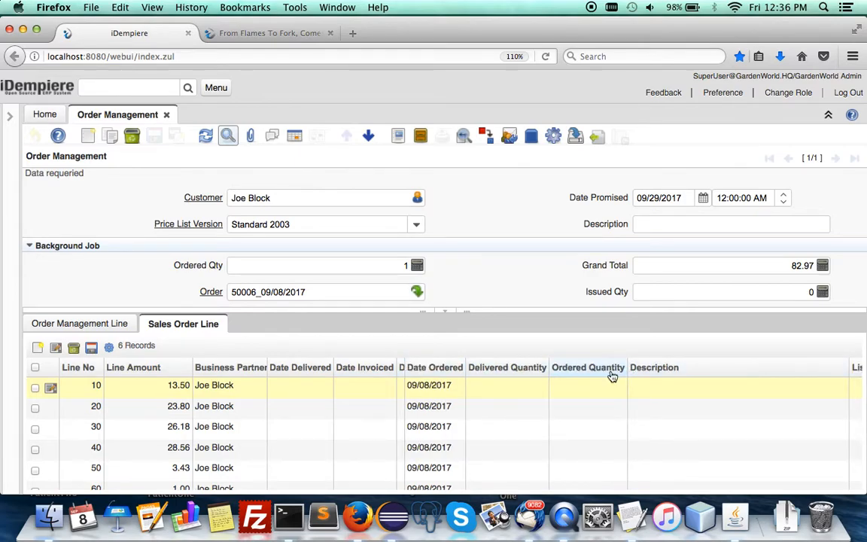
pyautogui.hscroll(3)
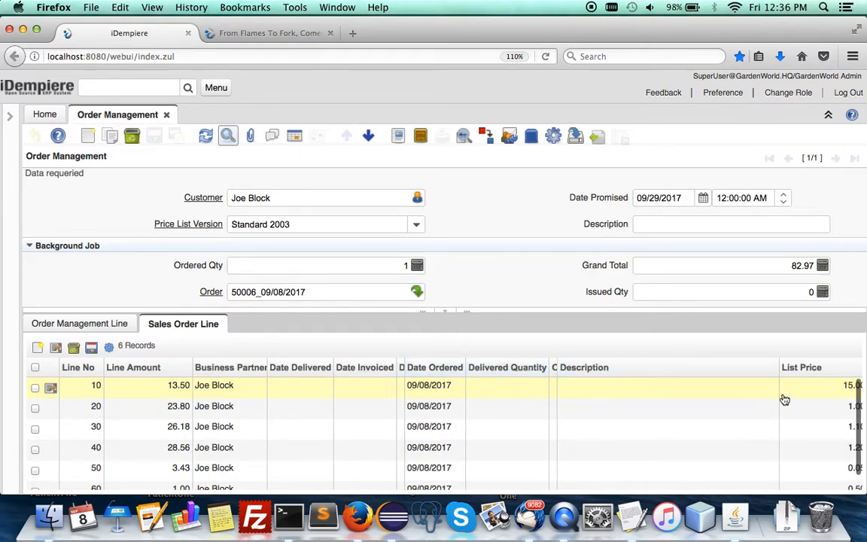
pyautogui.hscroll(3)
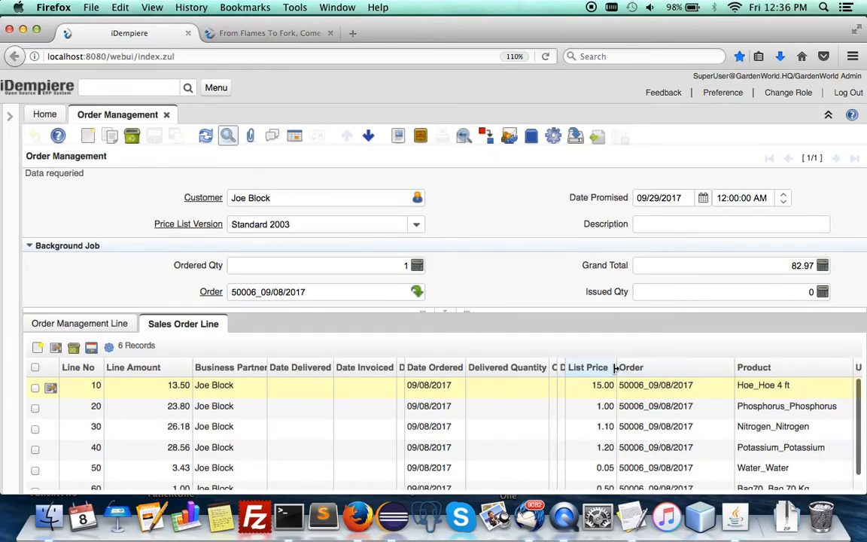
pyautogui.scroll(-3)
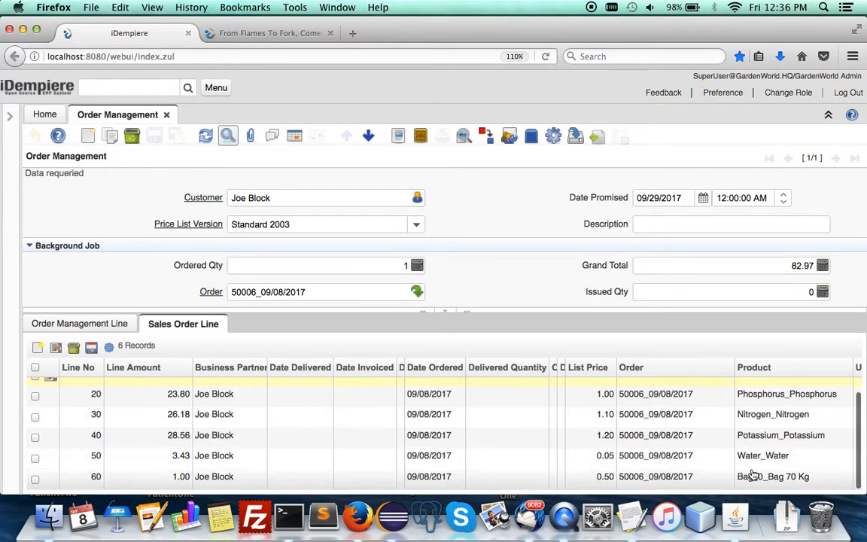
pyautogui.click(82, 322)
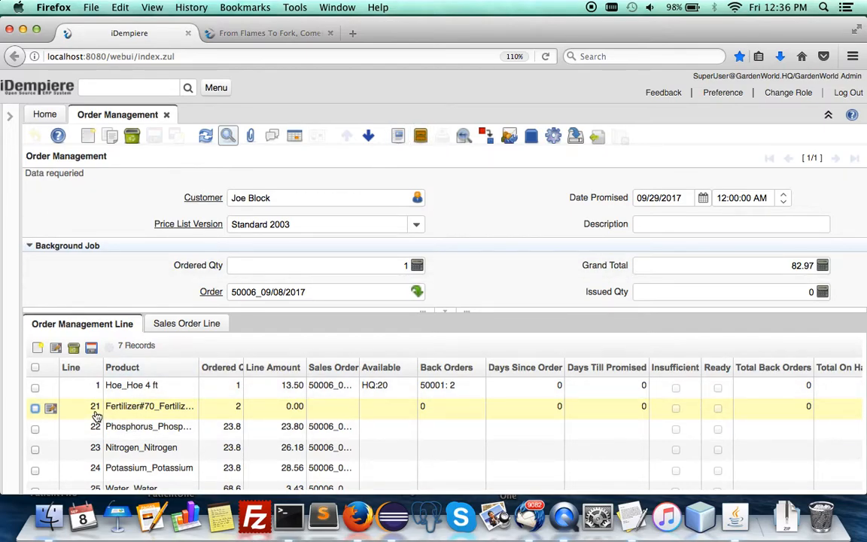
pyautogui.moveTo(166, 410)
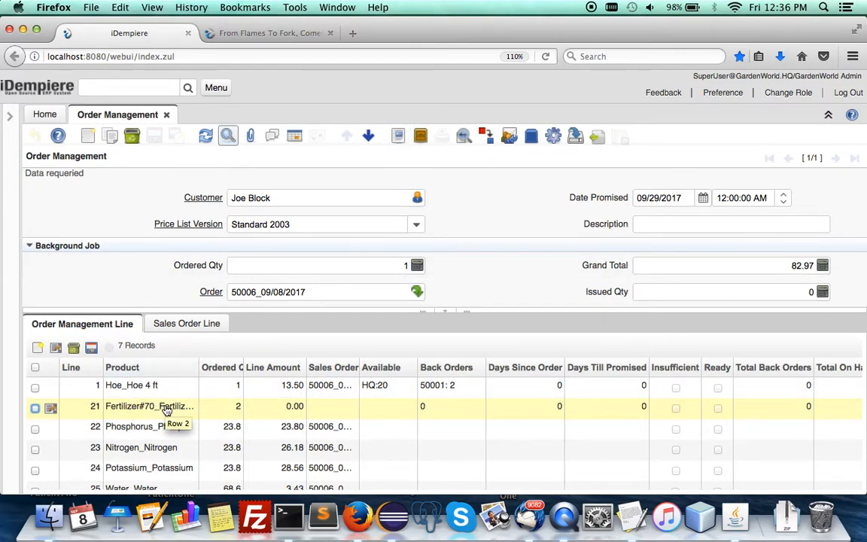
pyautogui.moveTo(177, 448)
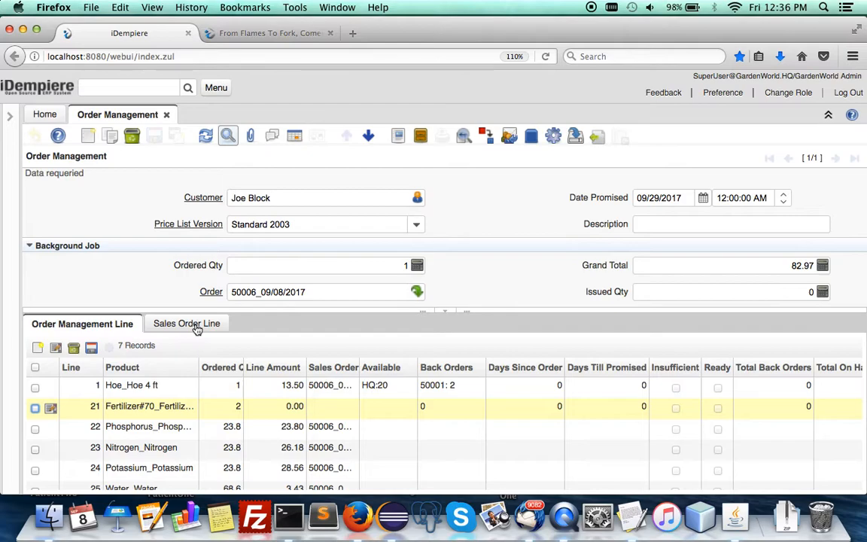
# Create a new line for PatioSet_Patio Furniture Set at quantity 1 and save it.
pyautogui.click(82, 322)
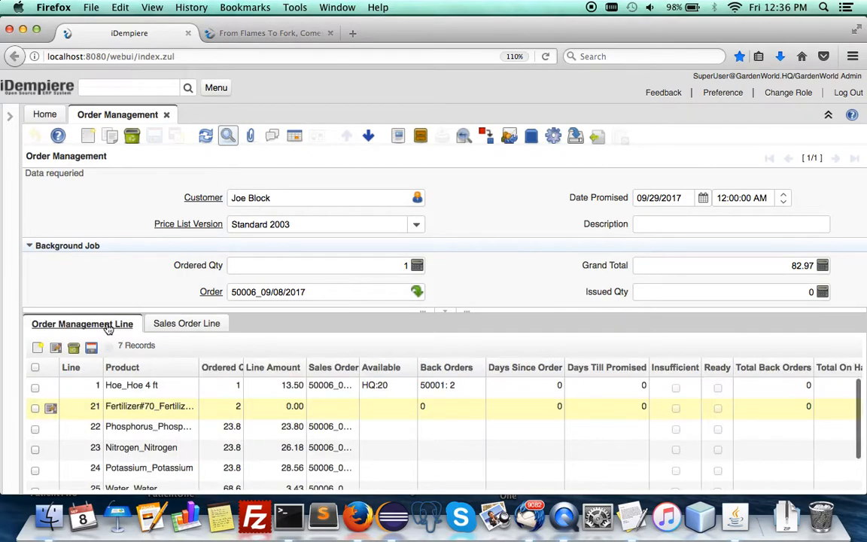
pyautogui.click(553, 135)
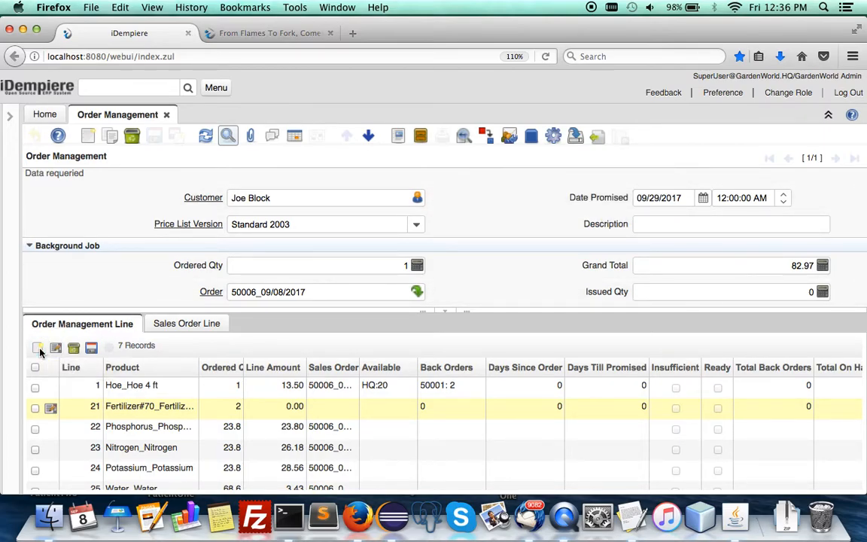
pyautogui.click(39, 349)
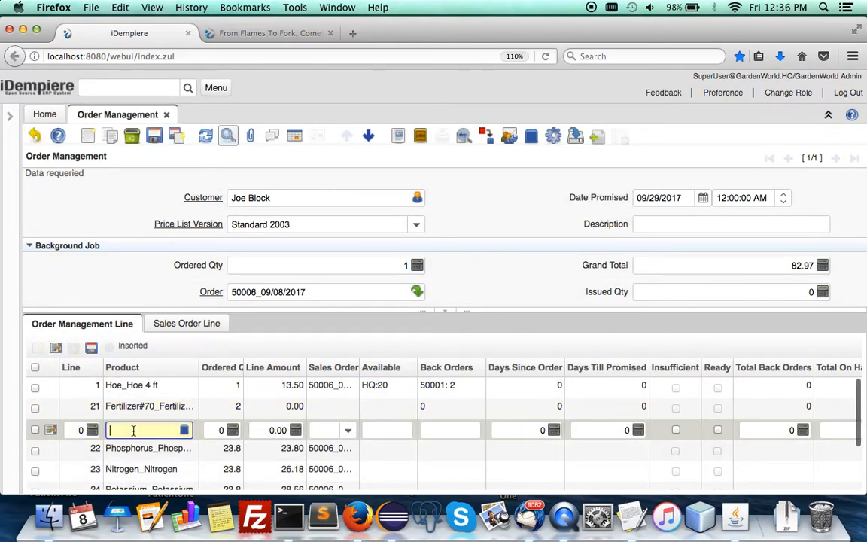
pyautogui.write('Patios')
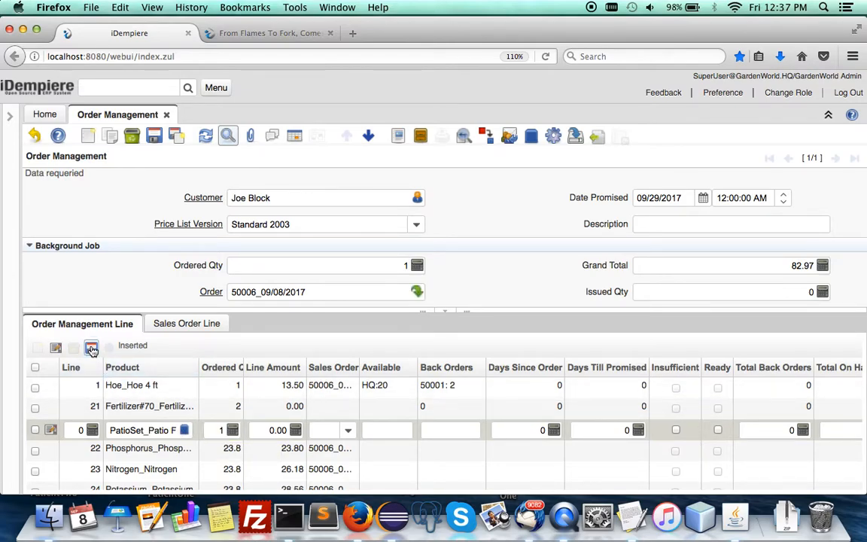
pyautogui.click(90, 346)
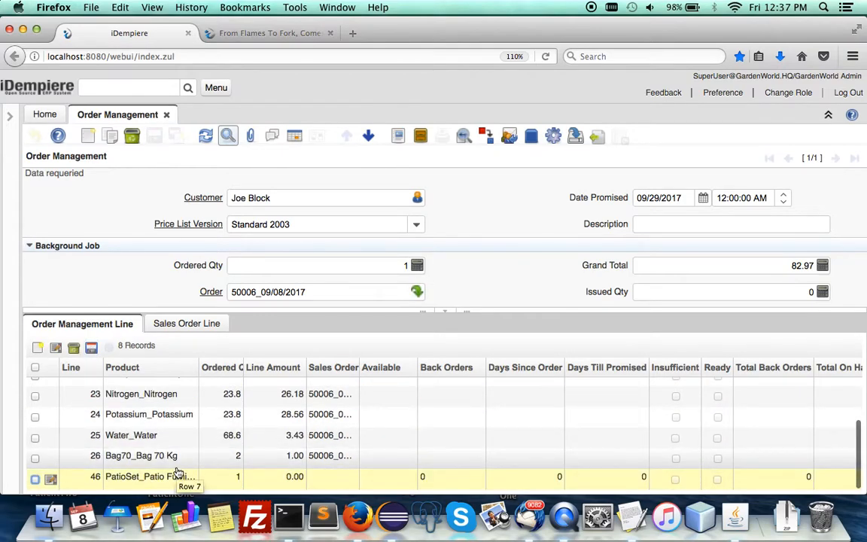
pyautogui.moveTo(99, 464)
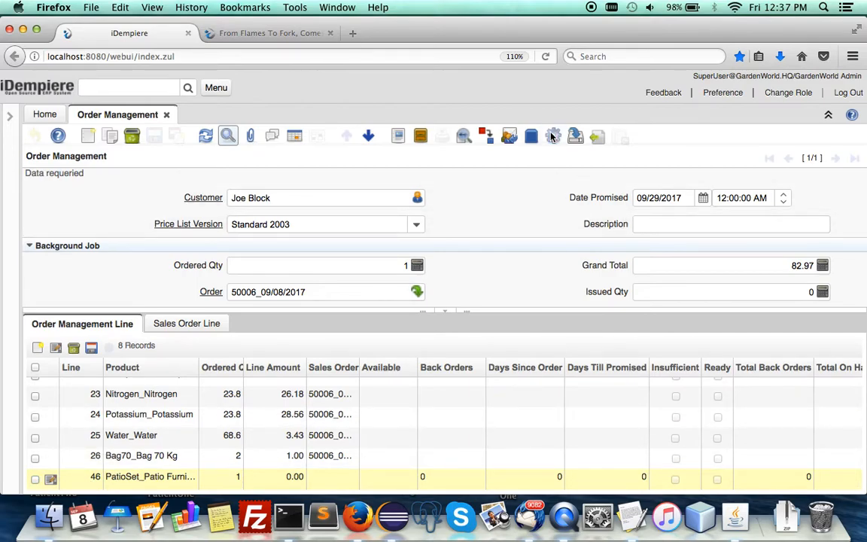
# Open Job BOM for Patio Furniture Set, quantity 1, and select the Assembly Back Leg option (total 90.00).
pyautogui.click(555, 135)
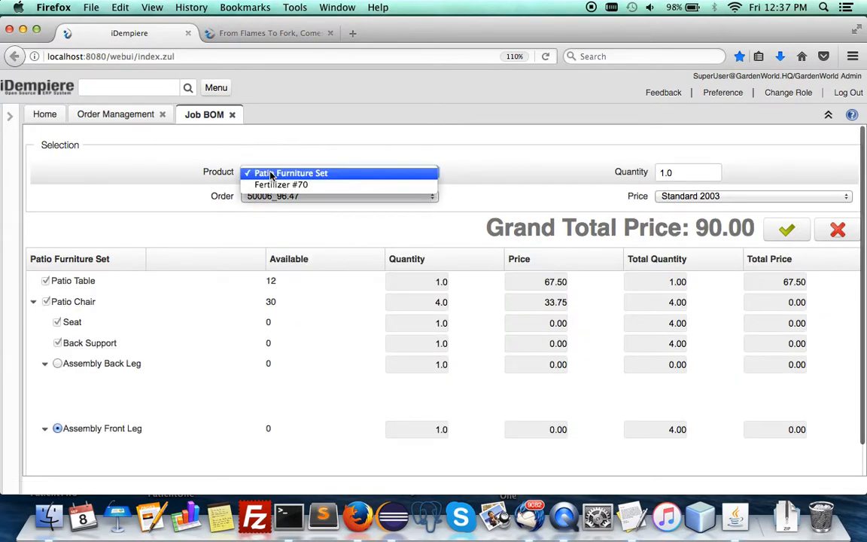
pyautogui.click(297, 172)
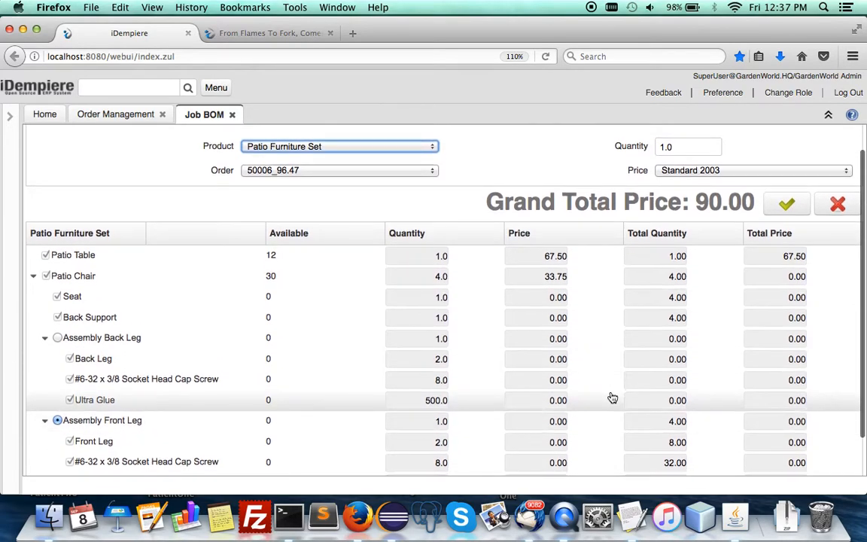
pyautogui.scroll(-3)
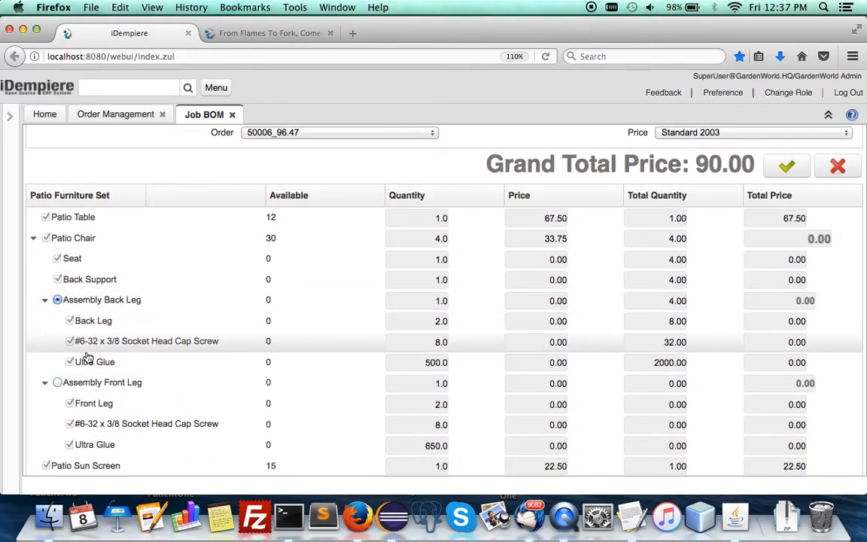
pyautogui.click(57, 383)
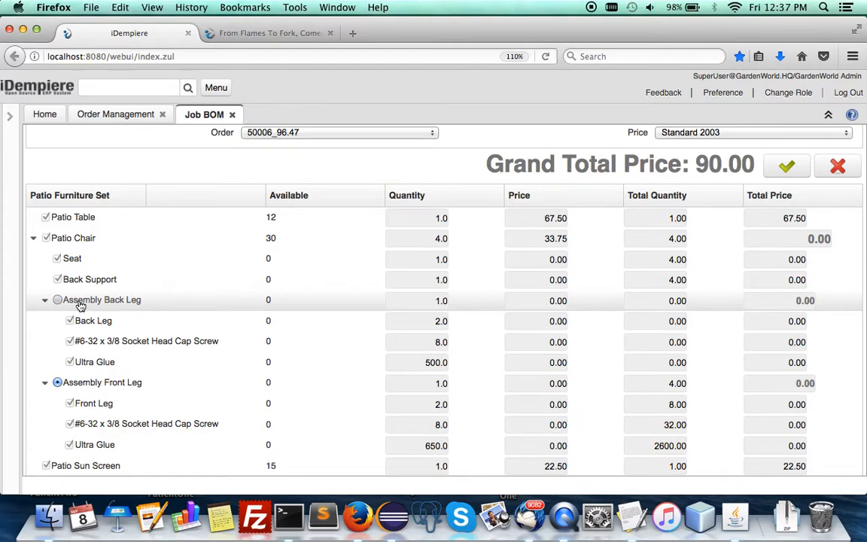
pyautogui.click(58, 300)
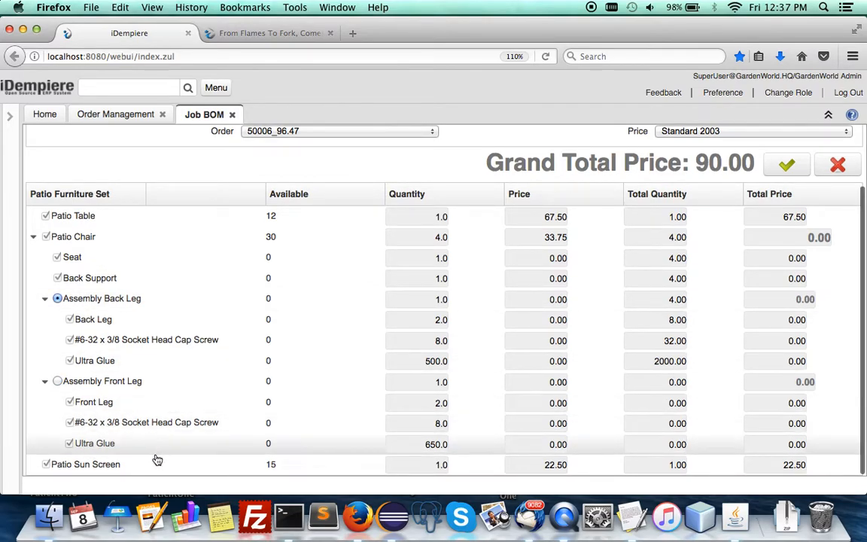
pyautogui.scroll(3)
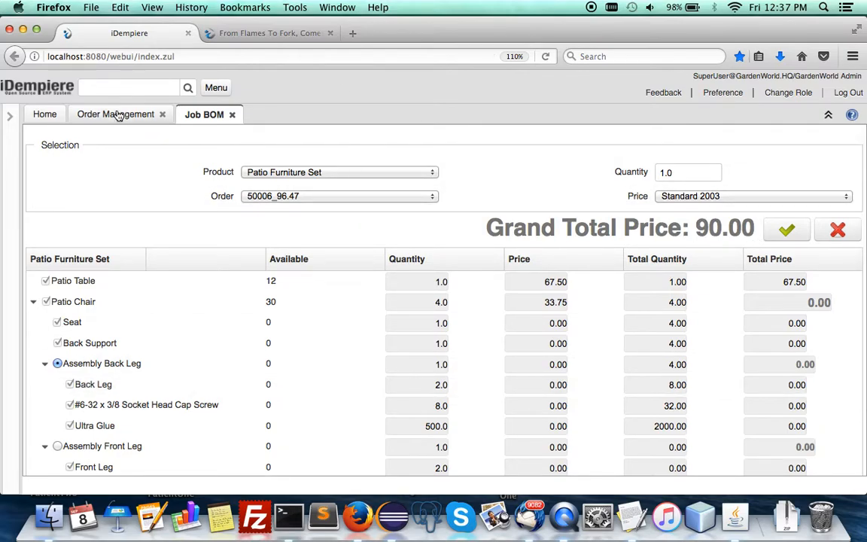
# Navigate back to the Home menu and open the BackOrder AvailableToShip view.
pyautogui.click(115, 114)
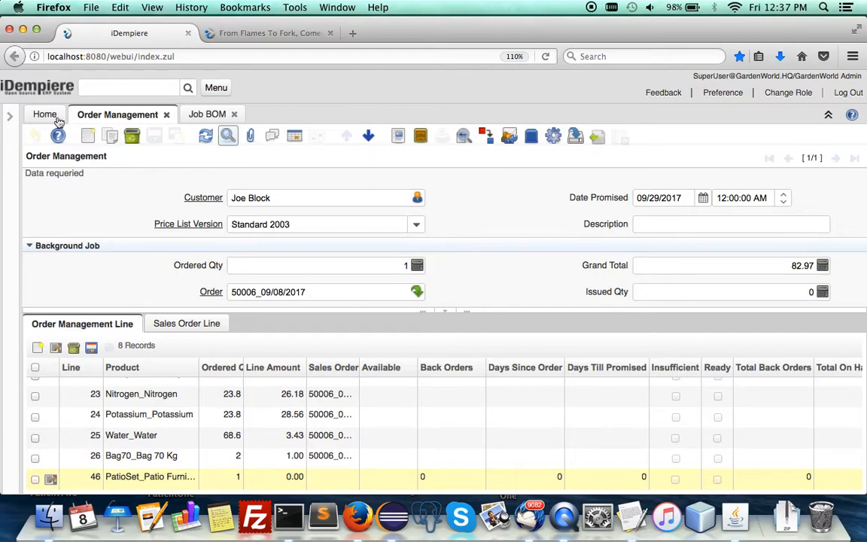
pyautogui.click(45, 114)
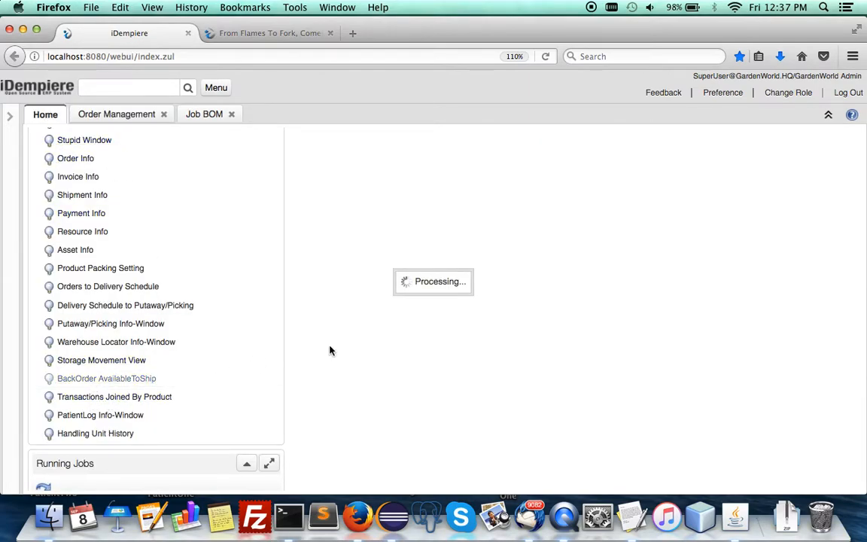
pyautogui.click(106, 378)
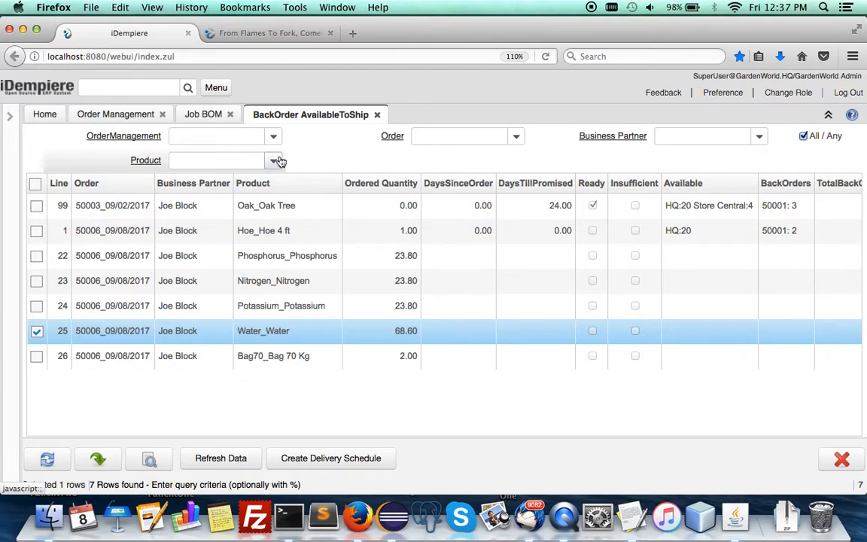
# Filter the back-order list by order management 1000001, leaving the six lines of order 50006.
pyautogui.click(217, 135)
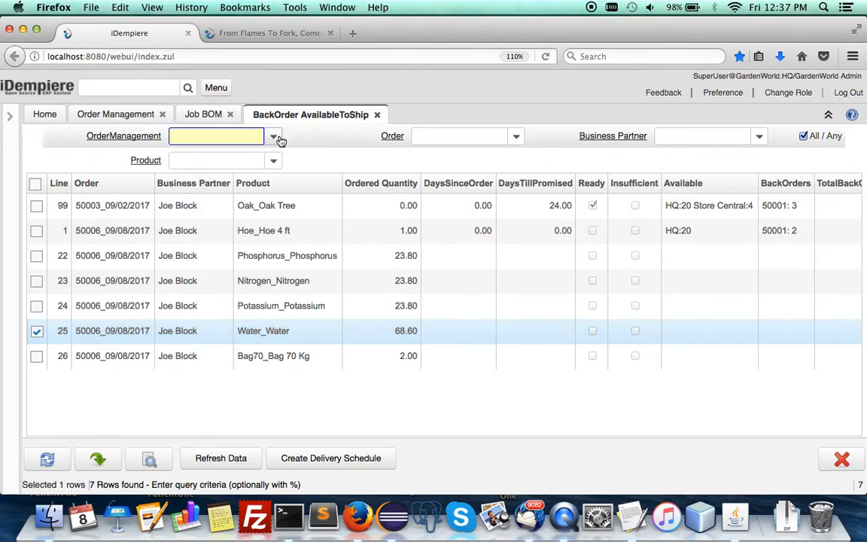
pyautogui.click(274, 135)
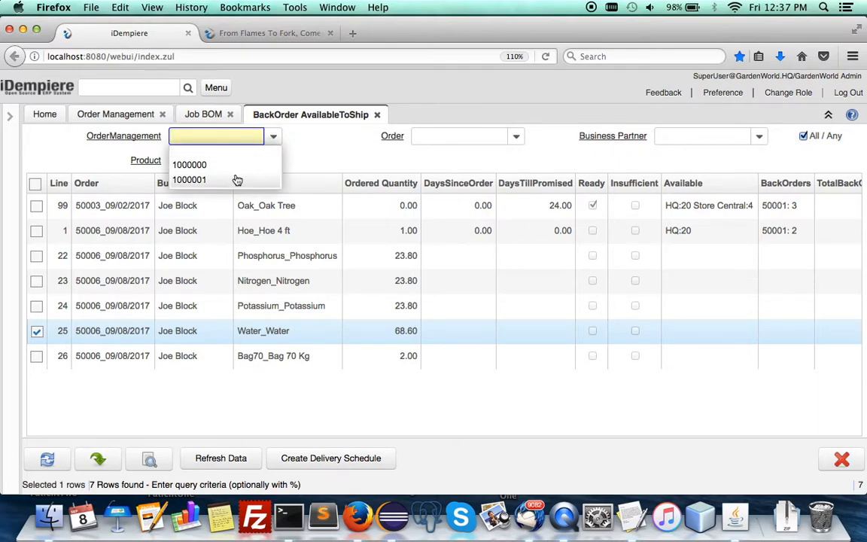
pyautogui.click(189, 179)
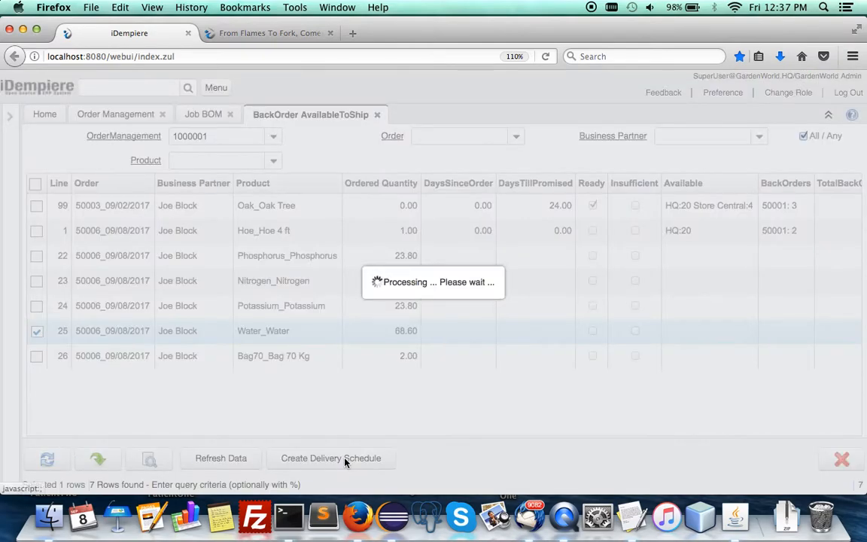
pyautogui.click(331, 457)
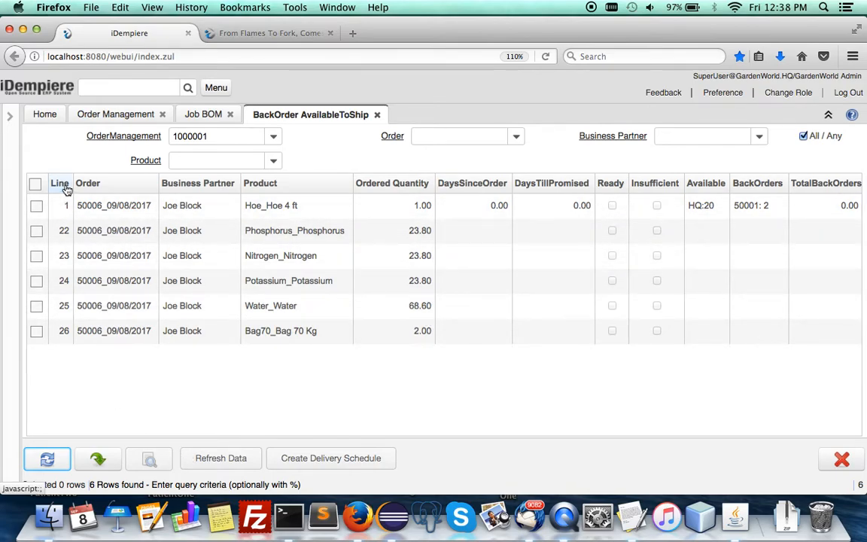
# Refresh availability data for all six selected lines, then return to the order management record.
pyautogui.click(34, 184)
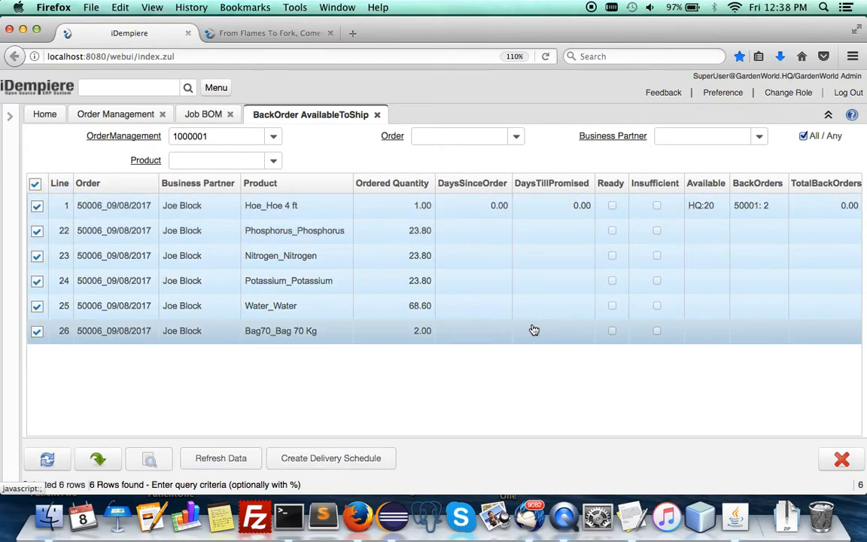
pyautogui.click(220, 458)
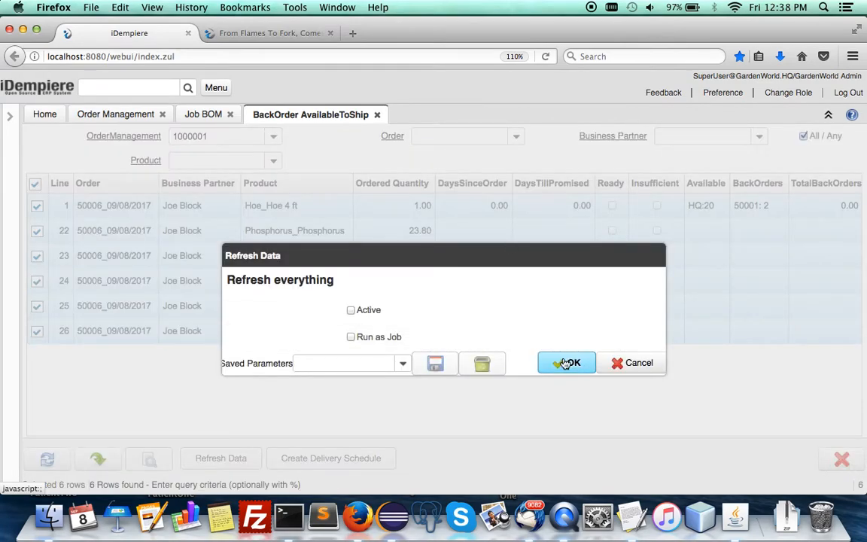
pyautogui.click(566, 362)
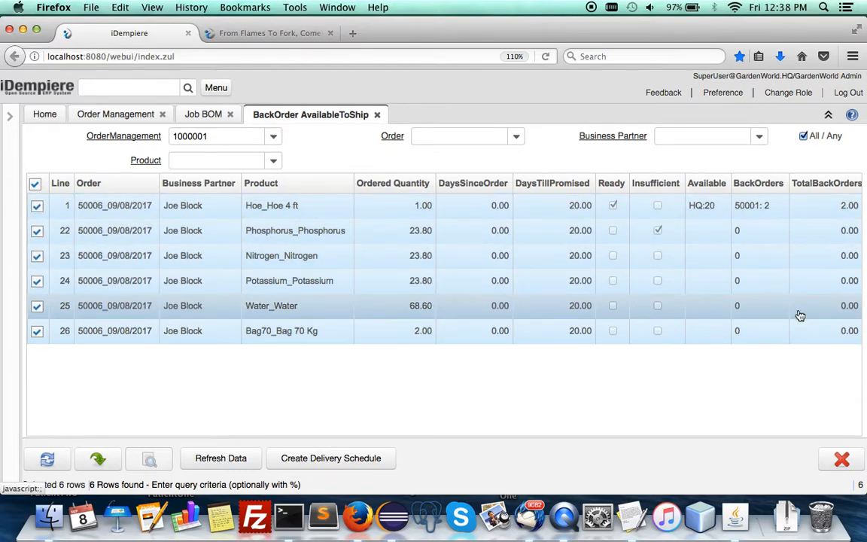
pyautogui.moveTo(710, 338)
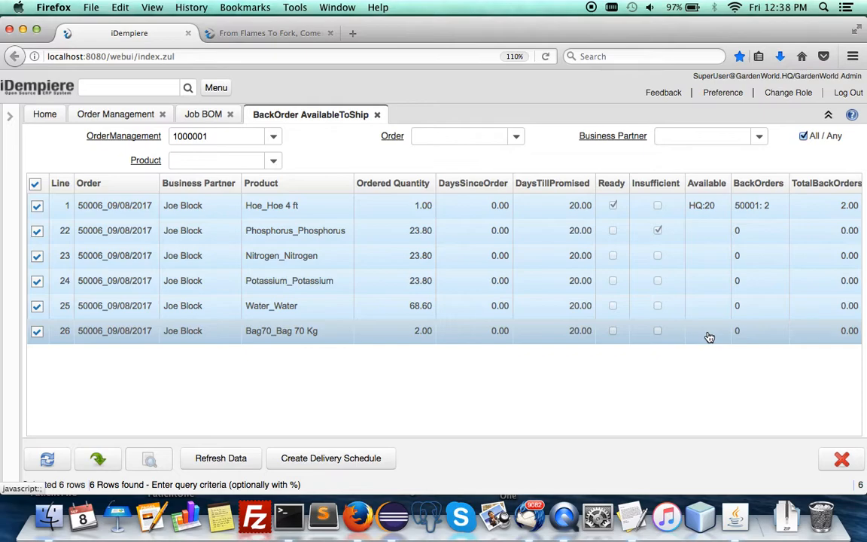
pyautogui.moveTo(524, 388)
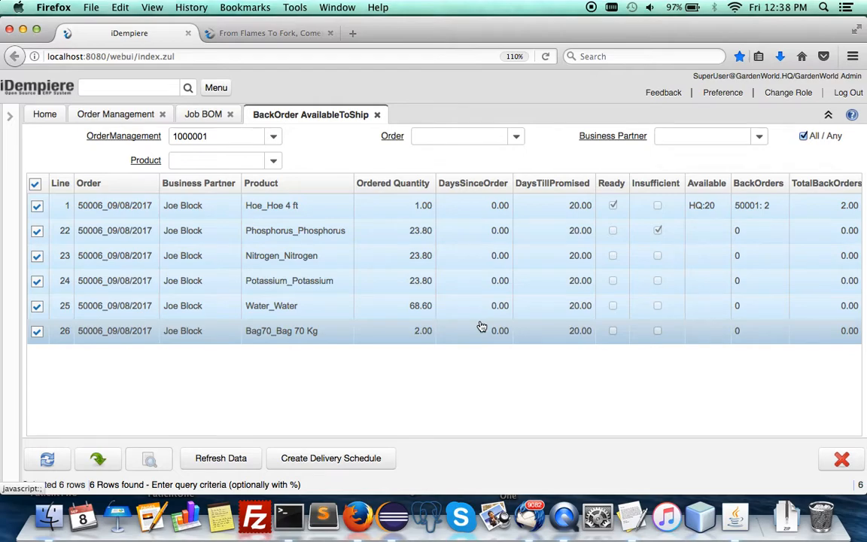
pyautogui.click(118, 114)
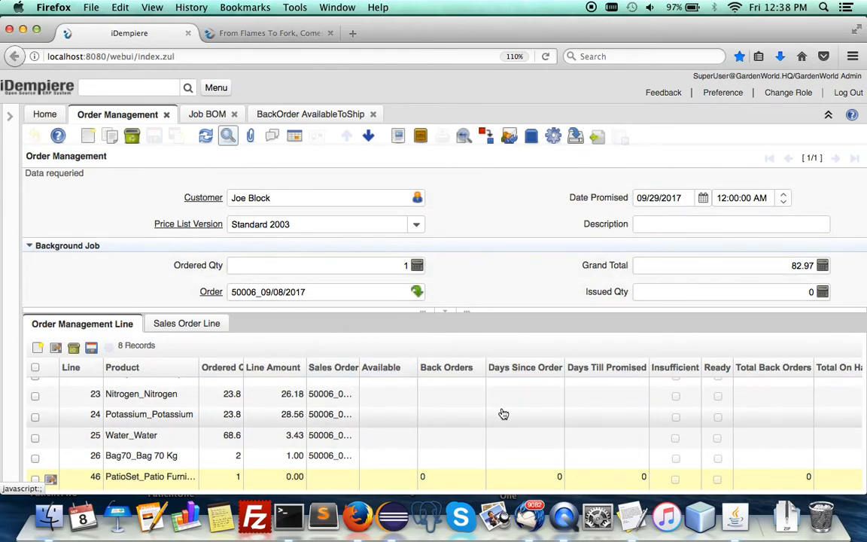
pyautogui.moveTo(467, 399)
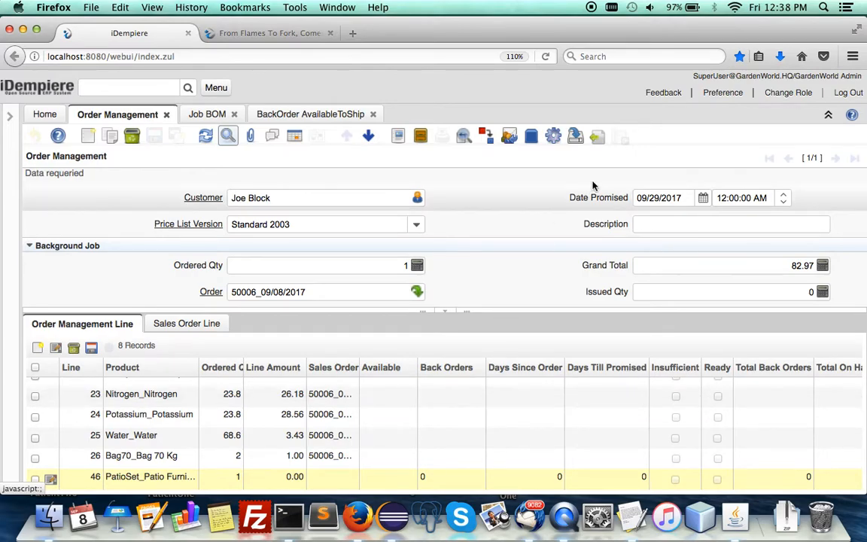
# Show the process list offering Generate Sales Order and BOM Drop for order 50006.
pyautogui.click(554, 135)
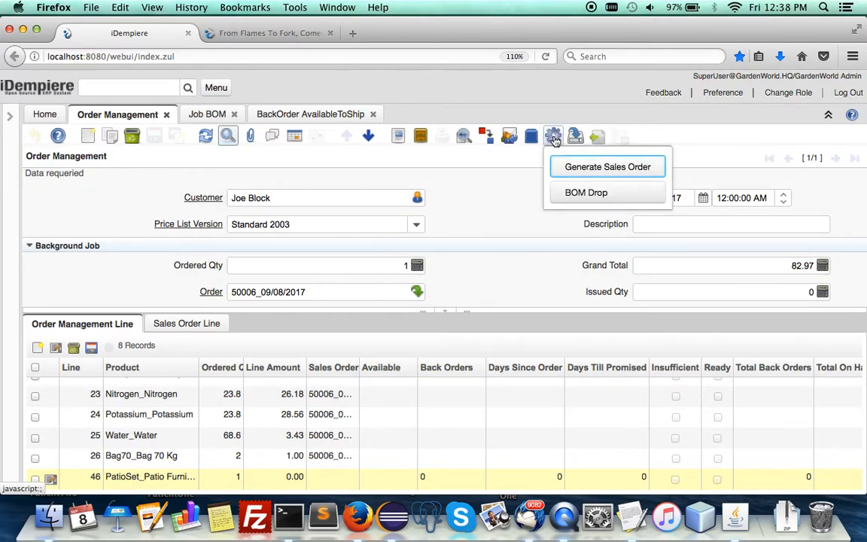
pyautogui.moveTo(524, 202)
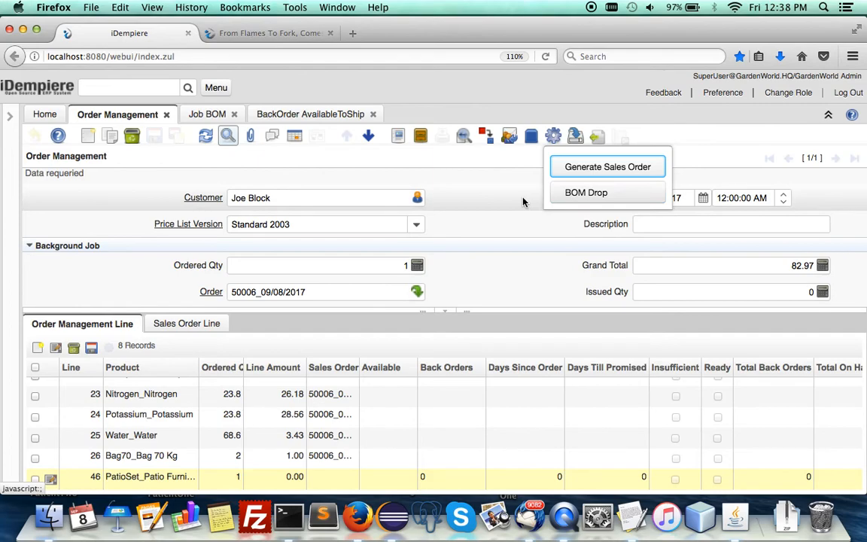
pyautogui.moveTo(516, 210)
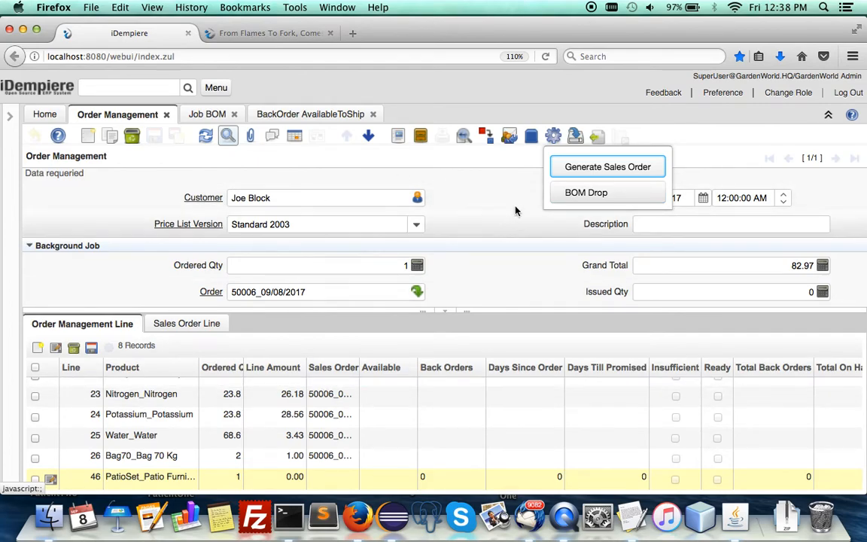